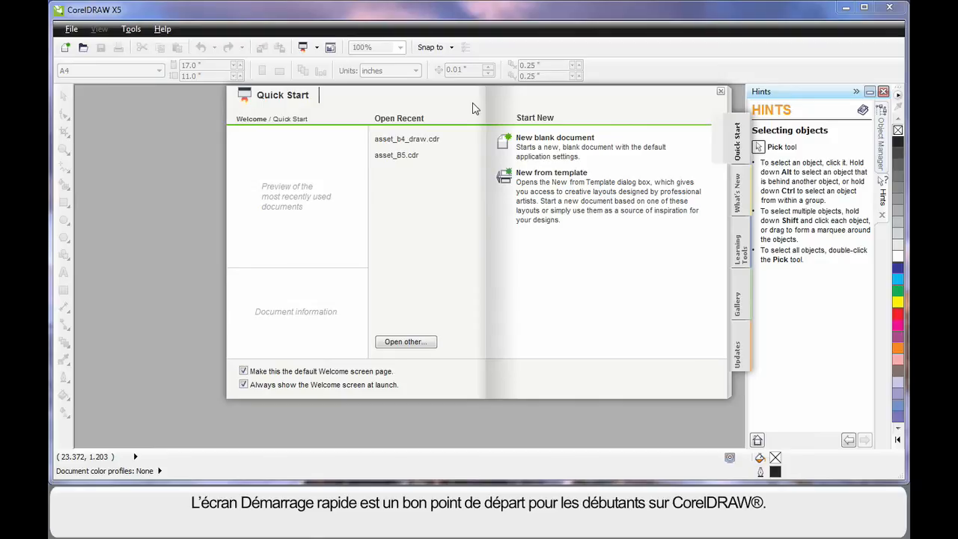
mouse_move(358, 156)
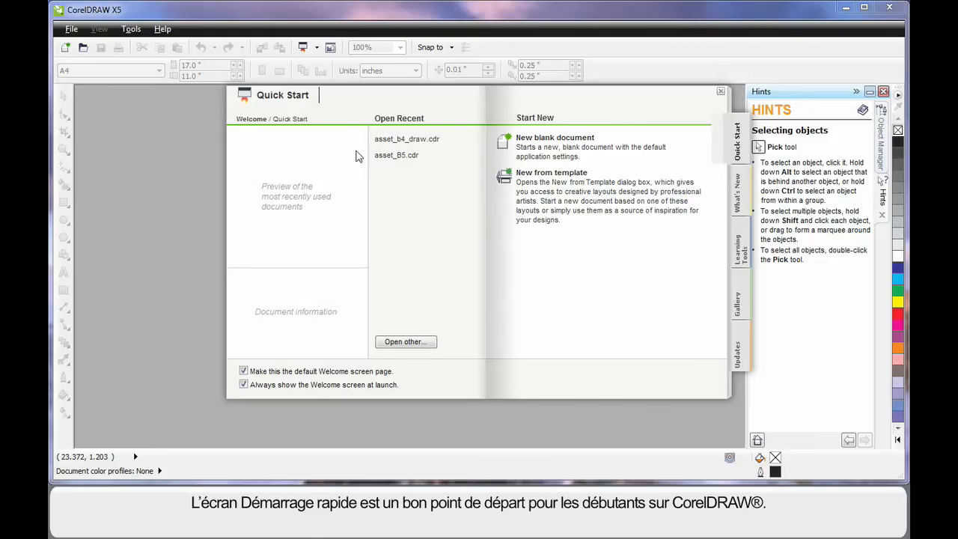
mouse_move(607, 320)
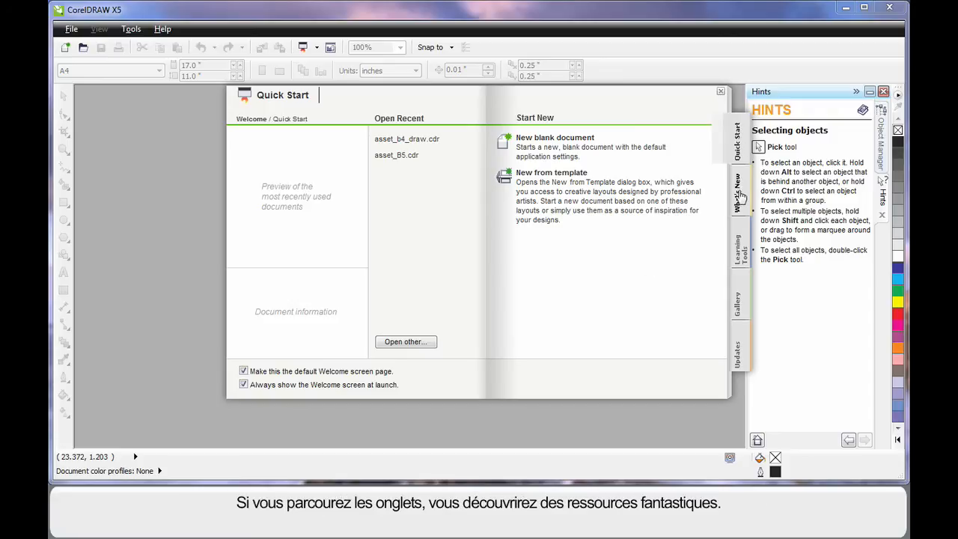
Show the Welcome screen's Learning Tools page with video tutorials and guidebook.
click(737, 262)
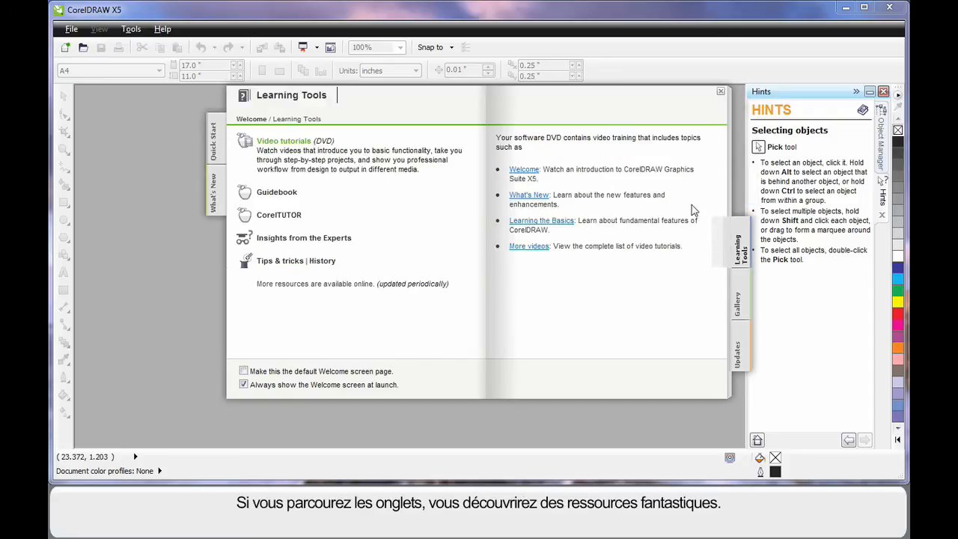
mouse_move(587, 325)
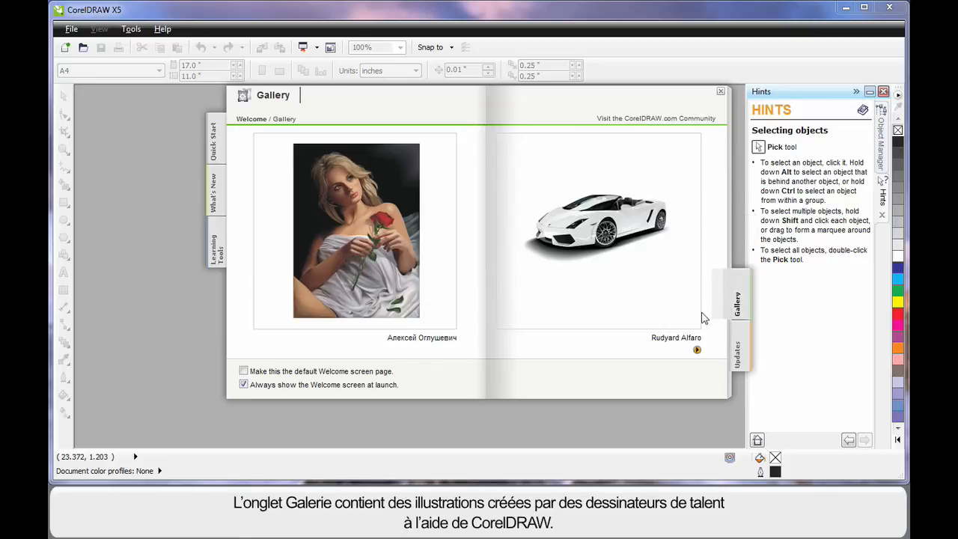
mouse_move(636, 332)
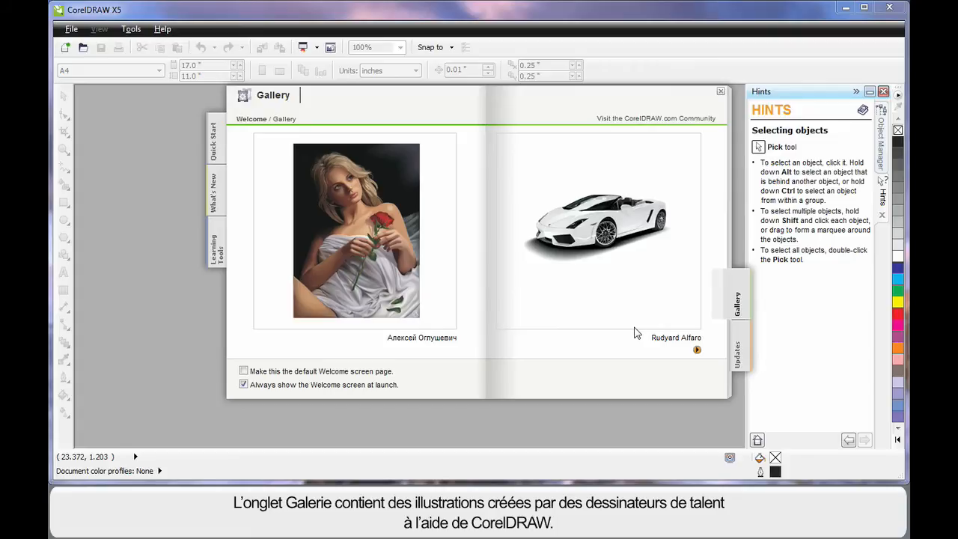
mouse_move(216, 142)
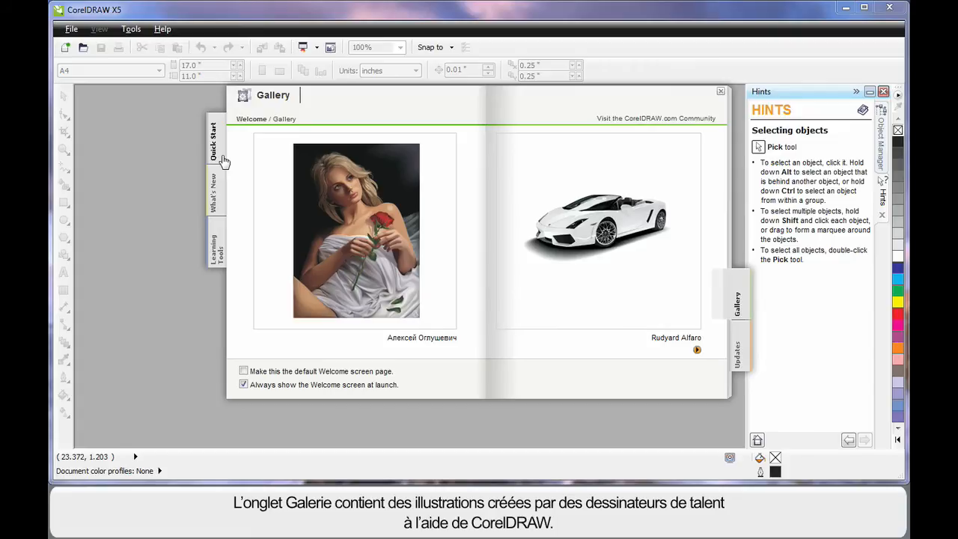
Switch the Welcome screen back to Quick Start, listing recent documents.
click(214, 142)
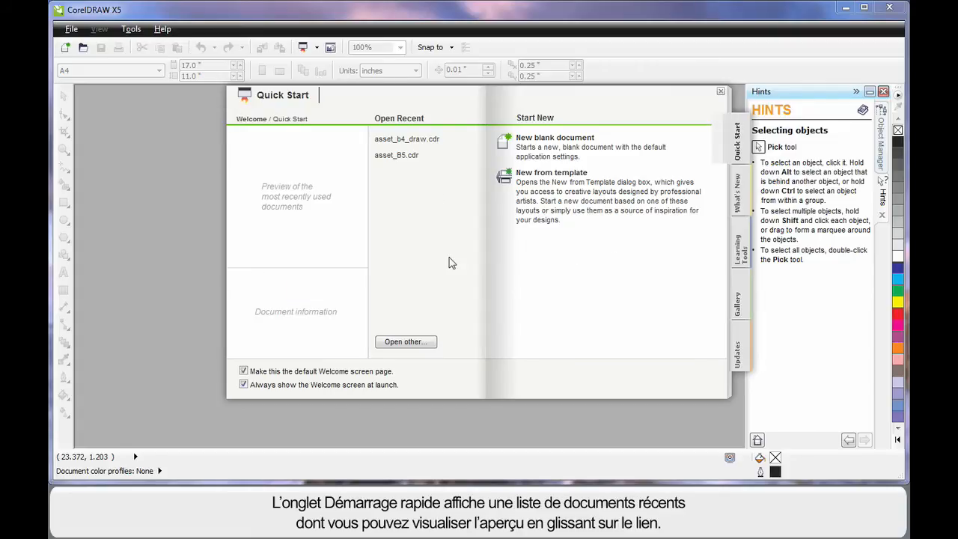
mouse_move(408, 113)
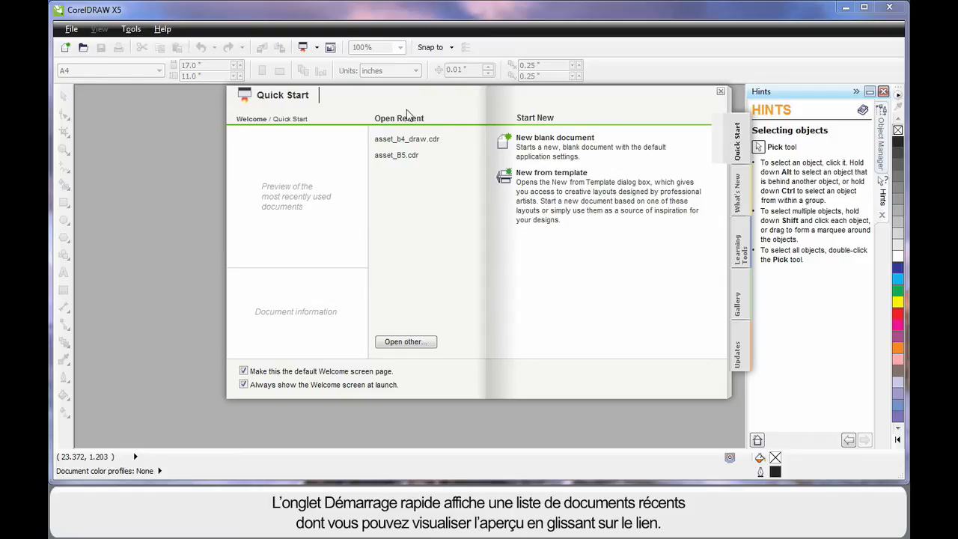
mouse_move(406, 139)
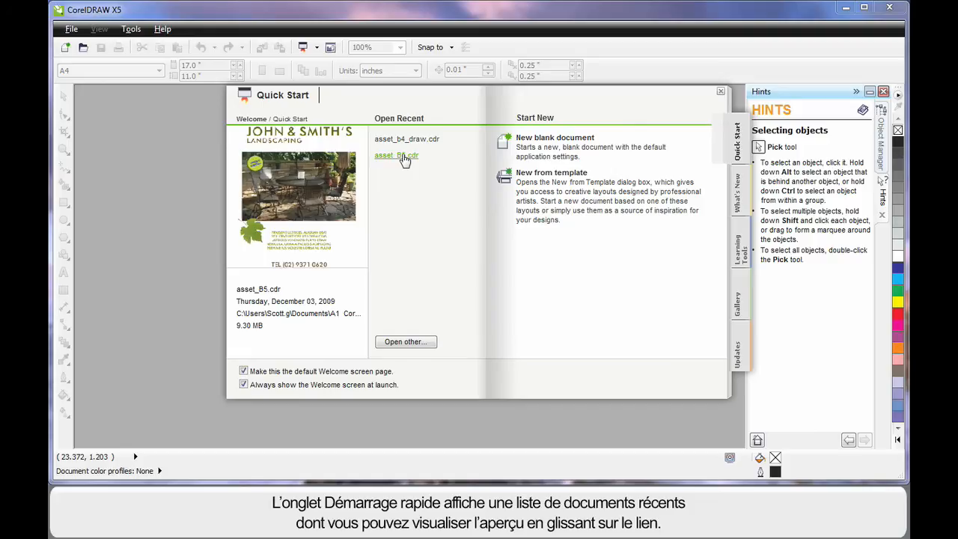
mouse_move(282, 148)
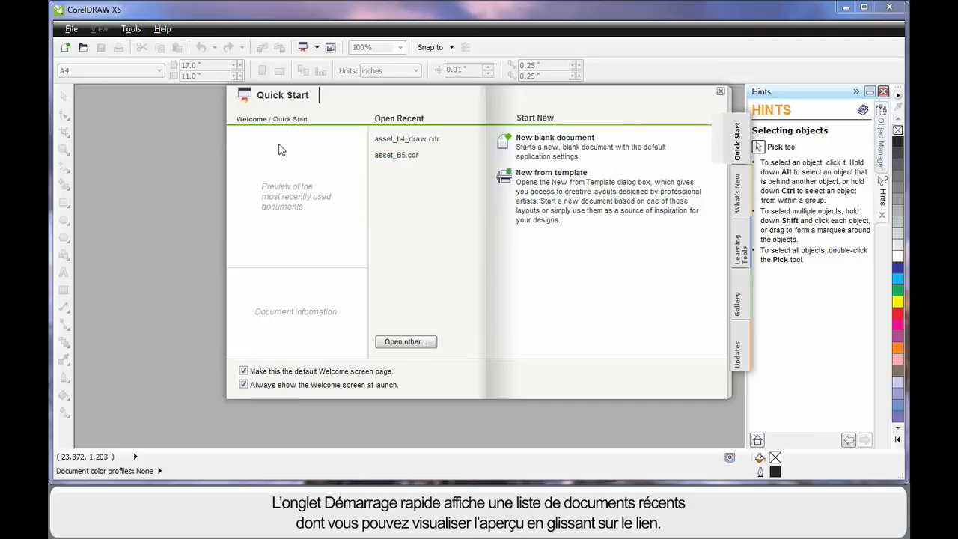
mouse_move(421, 307)
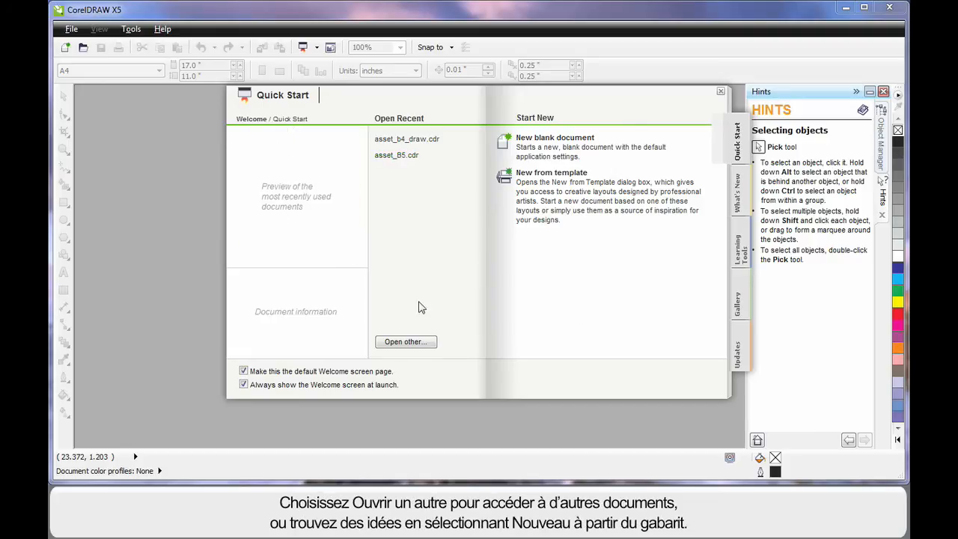
mouse_move(407, 348)
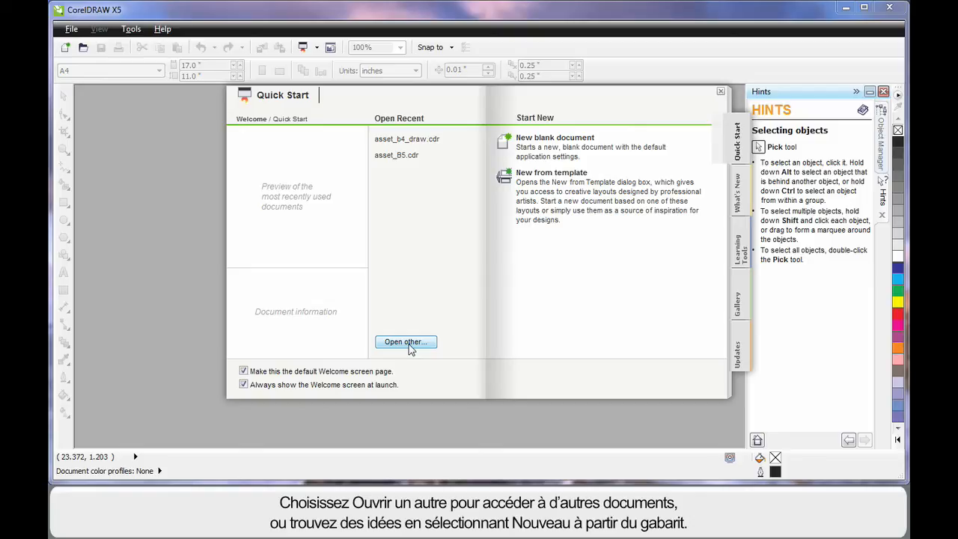
mouse_move(553, 327)
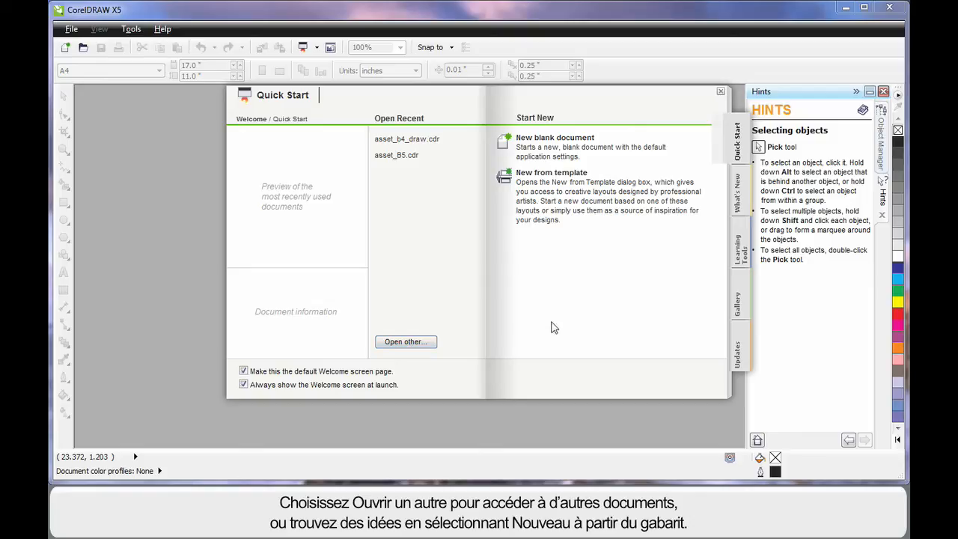
mouse_move(536, 188)
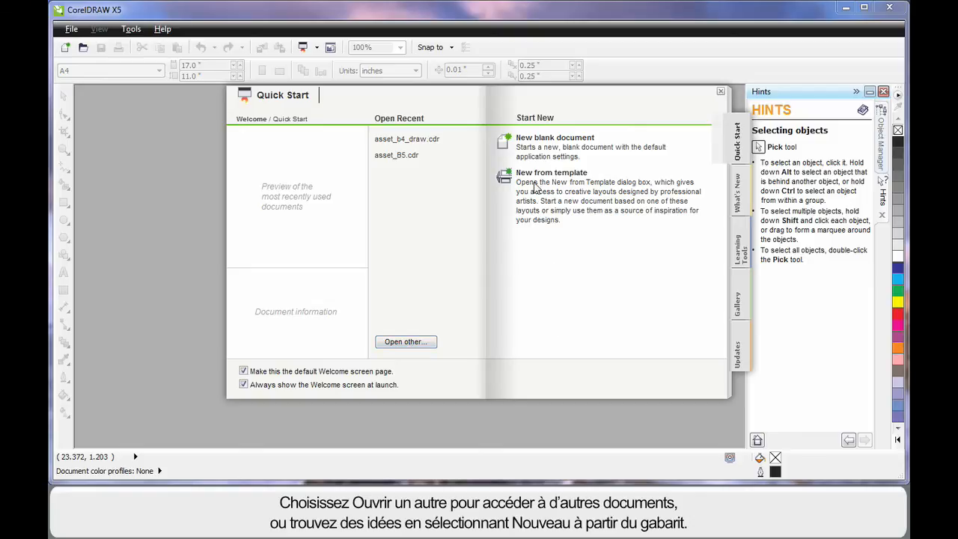
mouse_move(544, 179)
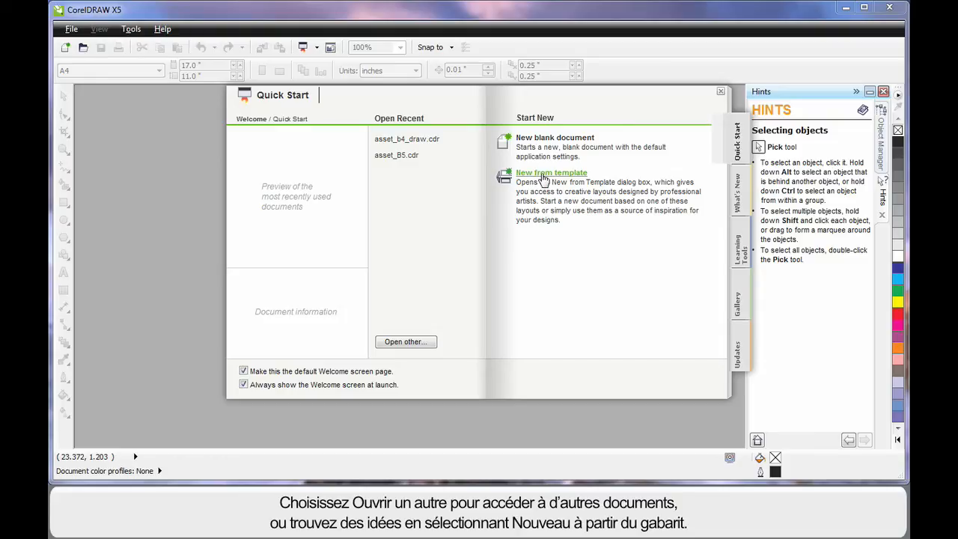
mouse_move(569, 143)
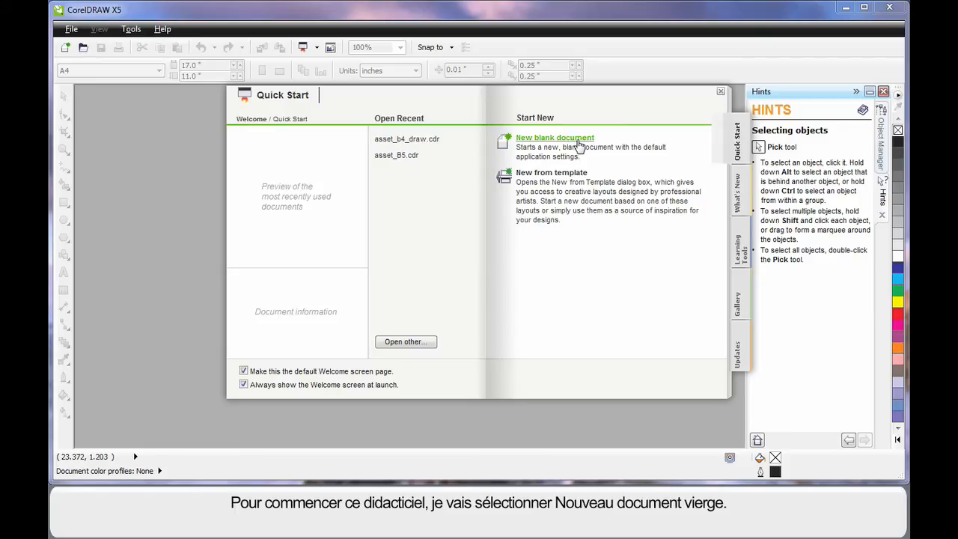
Choose New blank document to bring up the A4, CMYK, 300 dpi document settings.
click(554, 137)
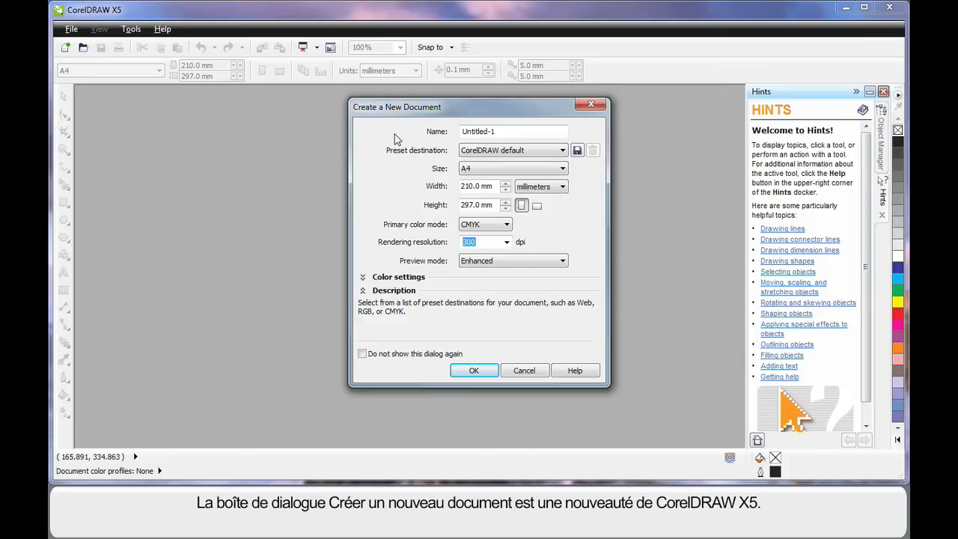
mouse_move(479, 116)
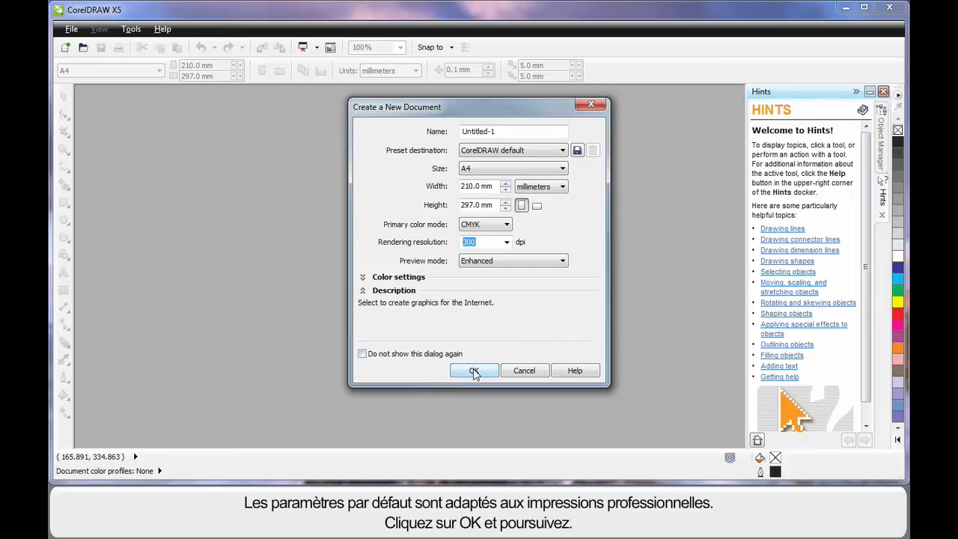
Accept the default A4 settings to create the Untitled-1 document.
click(473, 370)
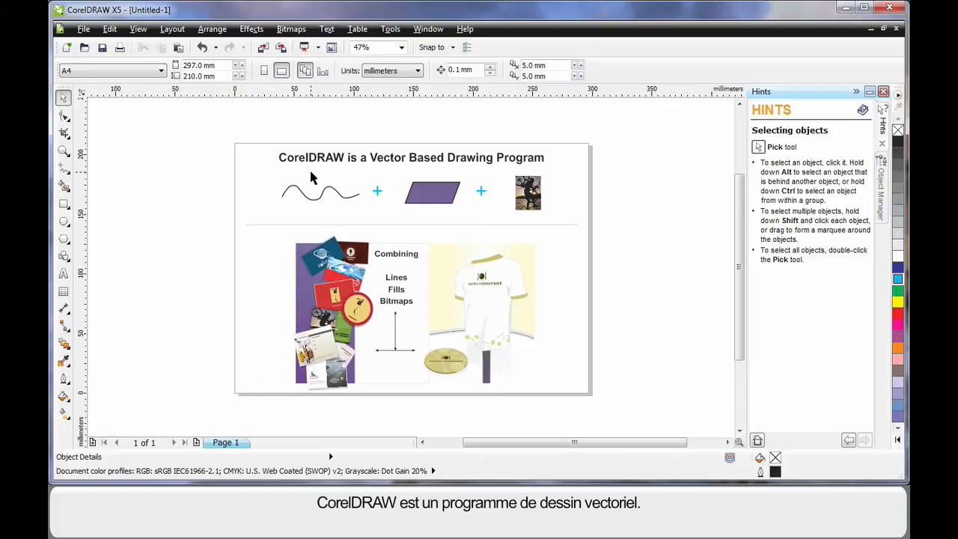
mouse_move(516, 170)
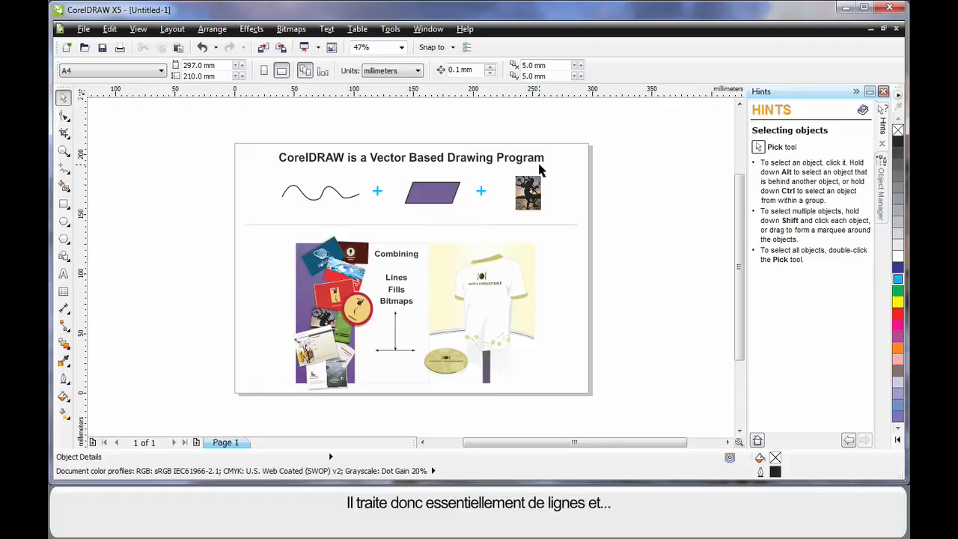
mouse_move(351, 208)
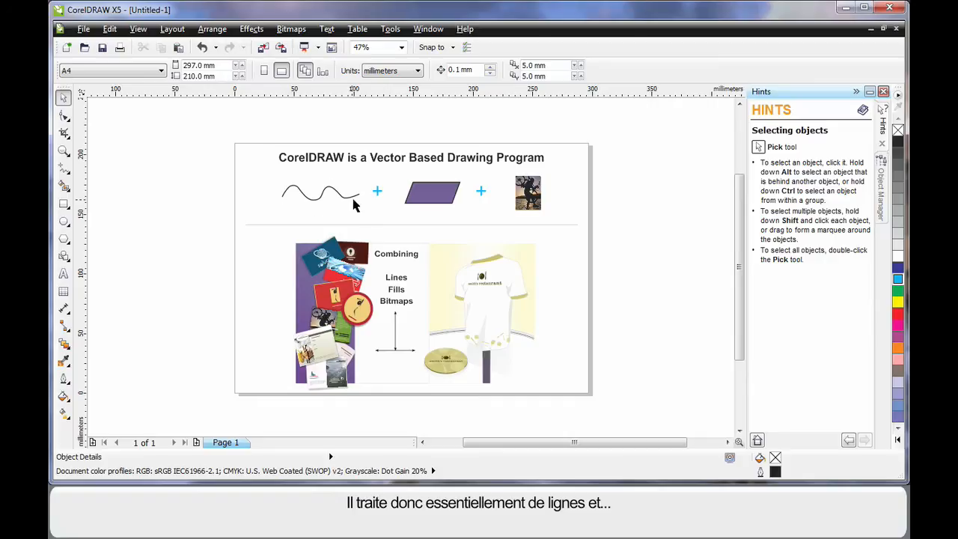
mouse_move(363, 200)
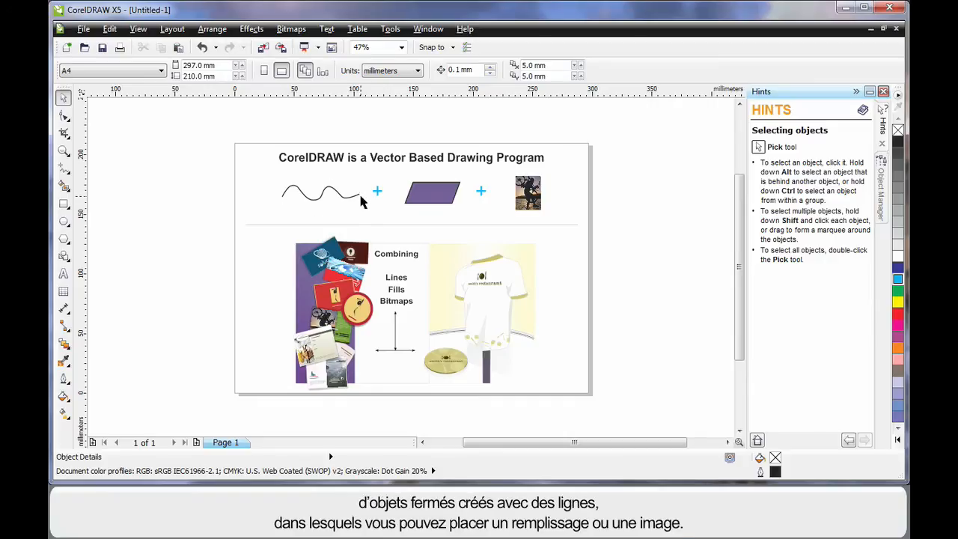
mouse_move(403, 209)
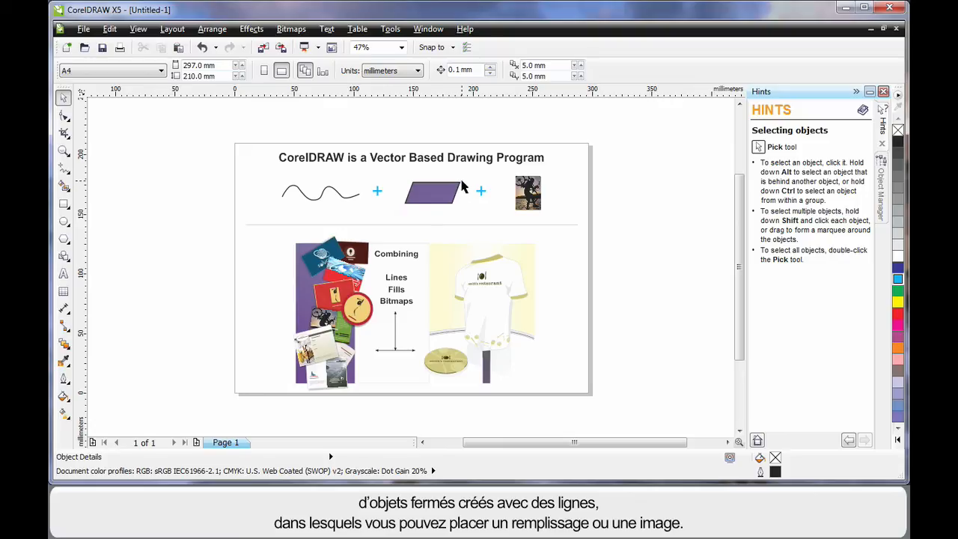
mouse_move(449, 212)
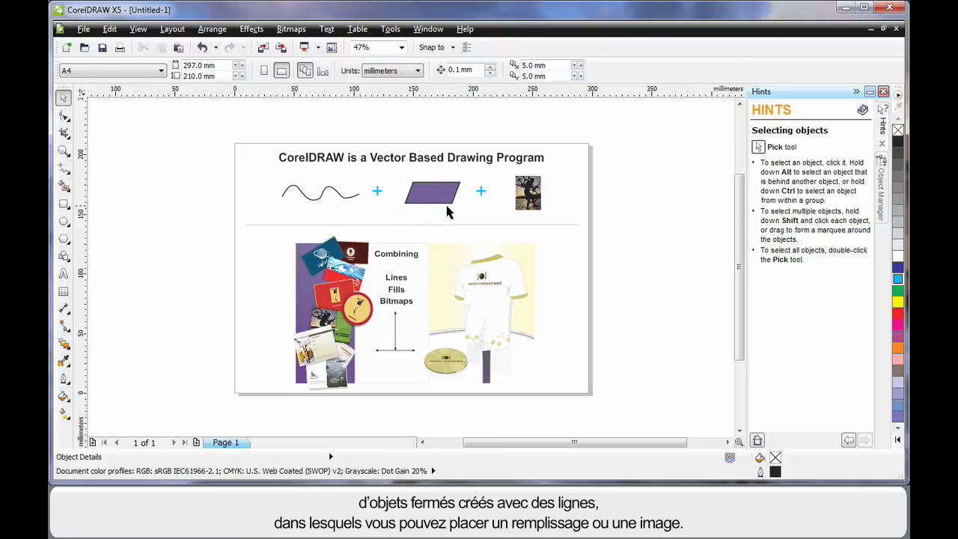
mouse_move(419, 199)
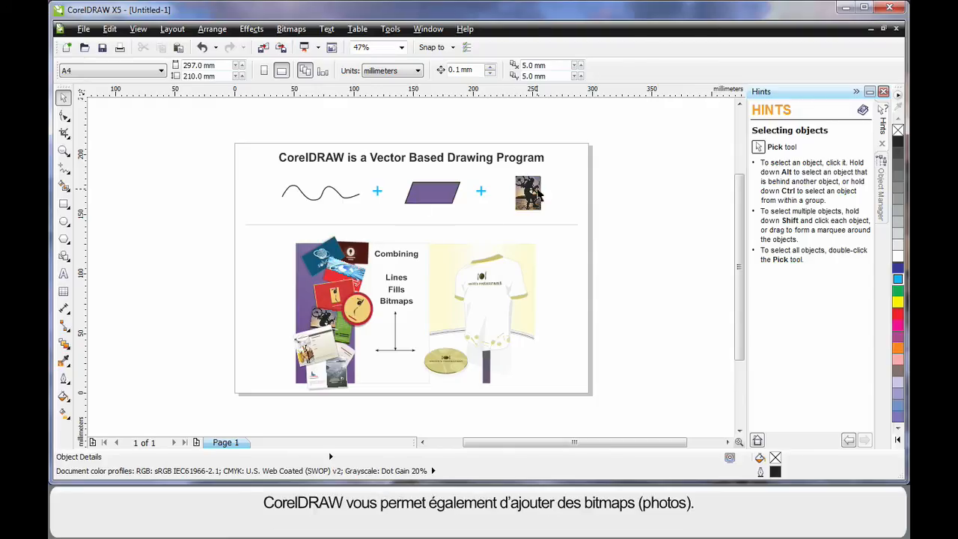
Select the small photo bitmap at the top of the overview page.
click(526, 192)
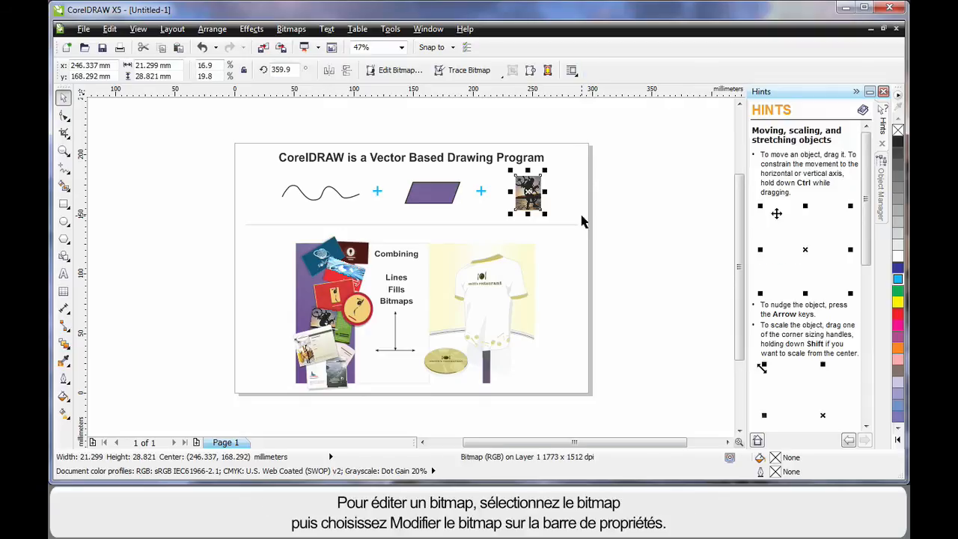
mouse_move(578, 217)
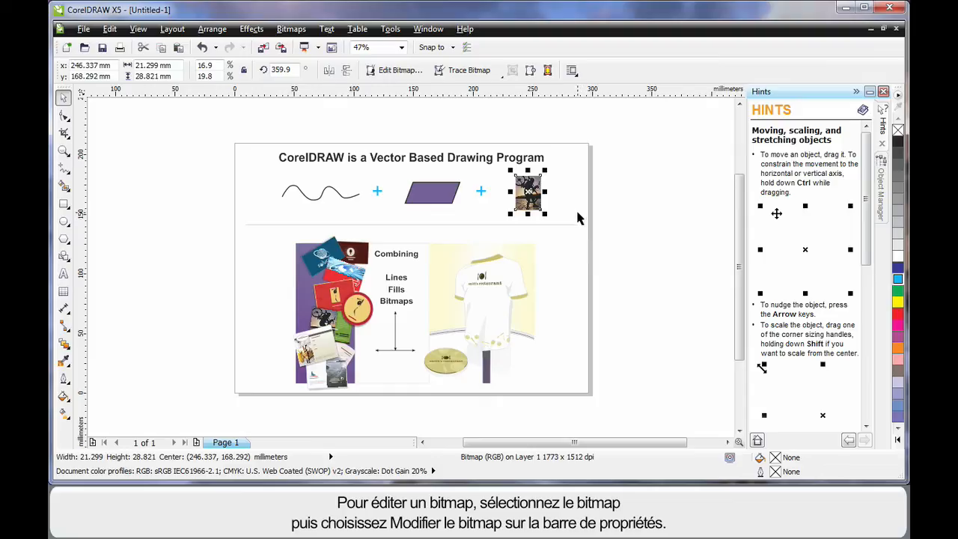
mouse_move(430, 94)
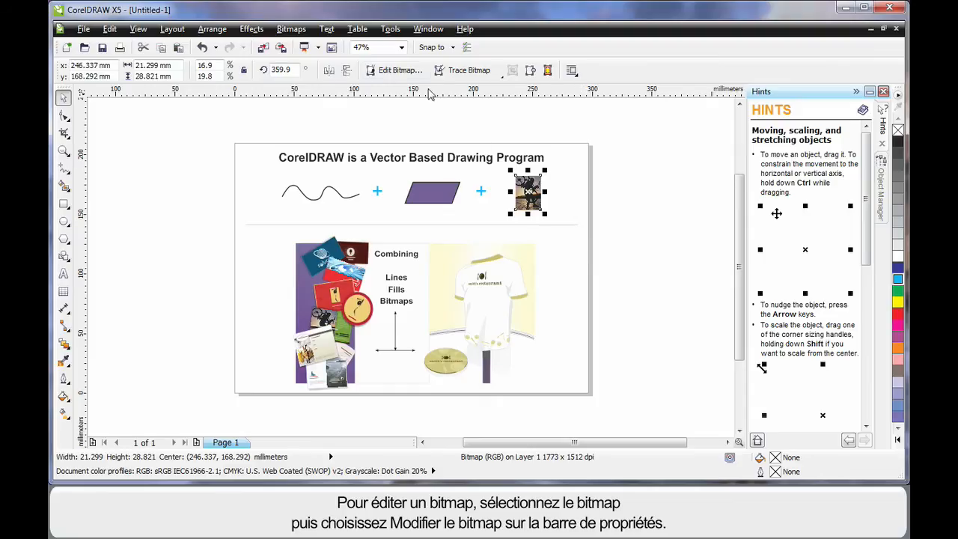
mouse_move(395, 70)
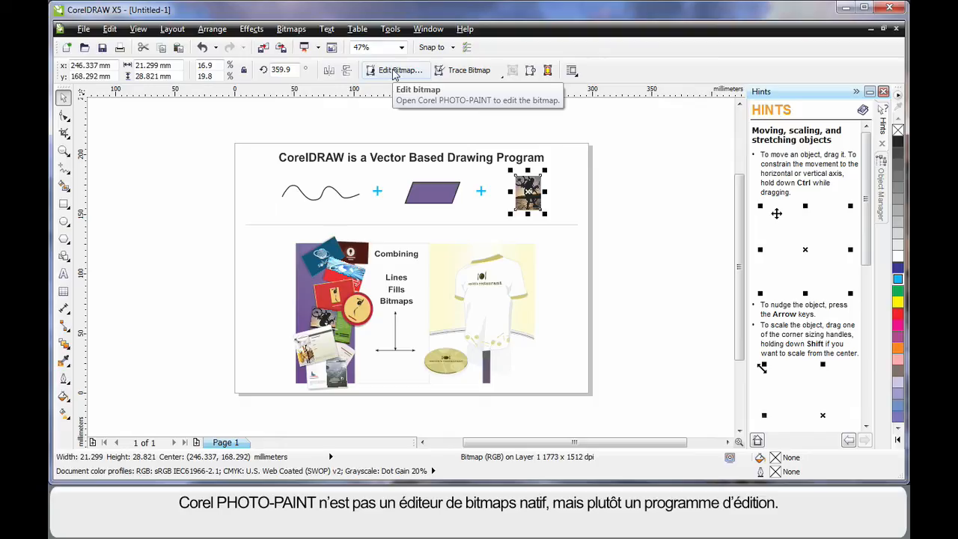
mouse_move(602, 323)
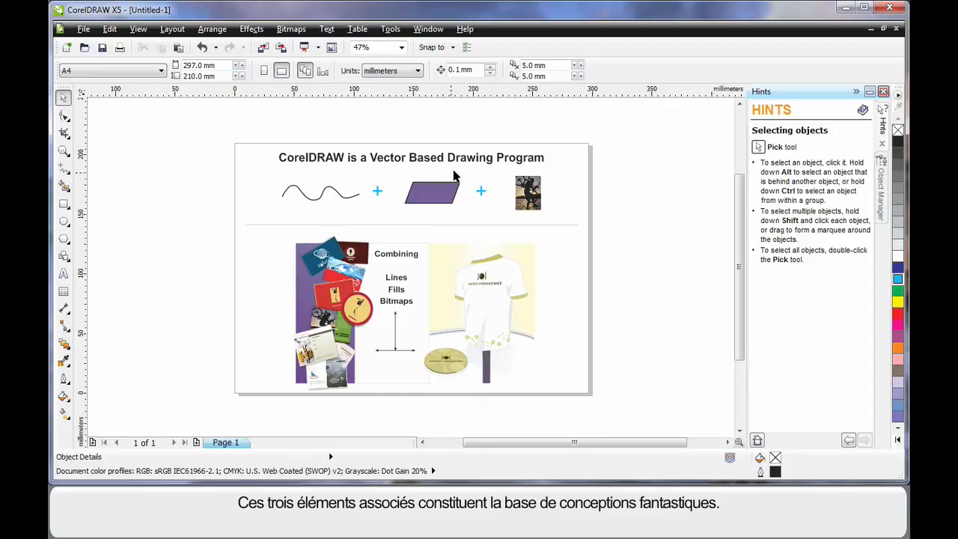
mouse_move(286, 406)
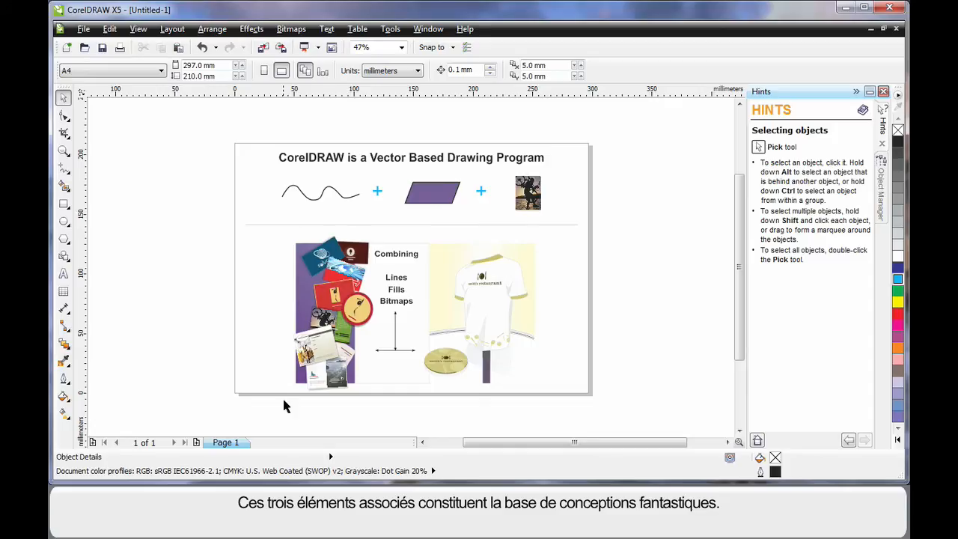
mouse_move(584, 388)
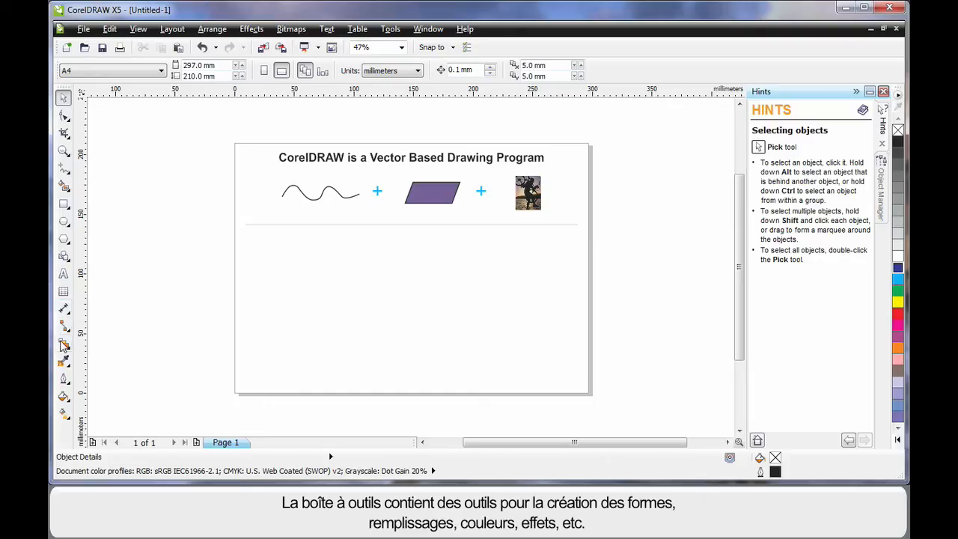
mouse_move(300, 139)
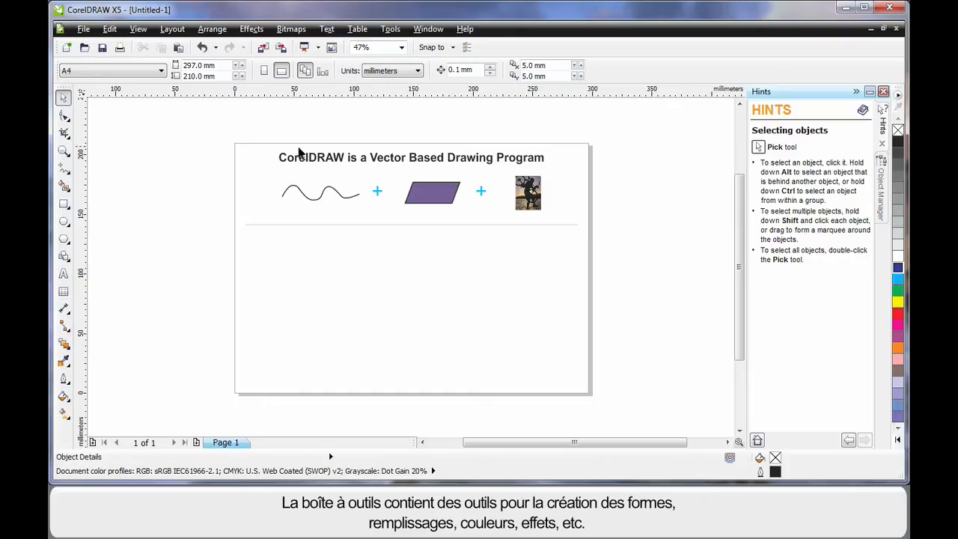
mouse_move(165, 163)
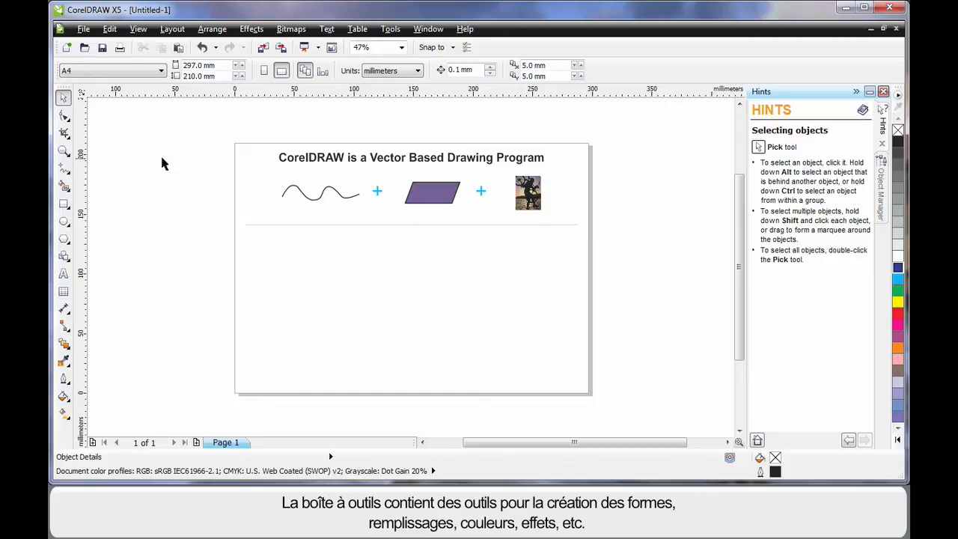
mouse_move(62, 101)
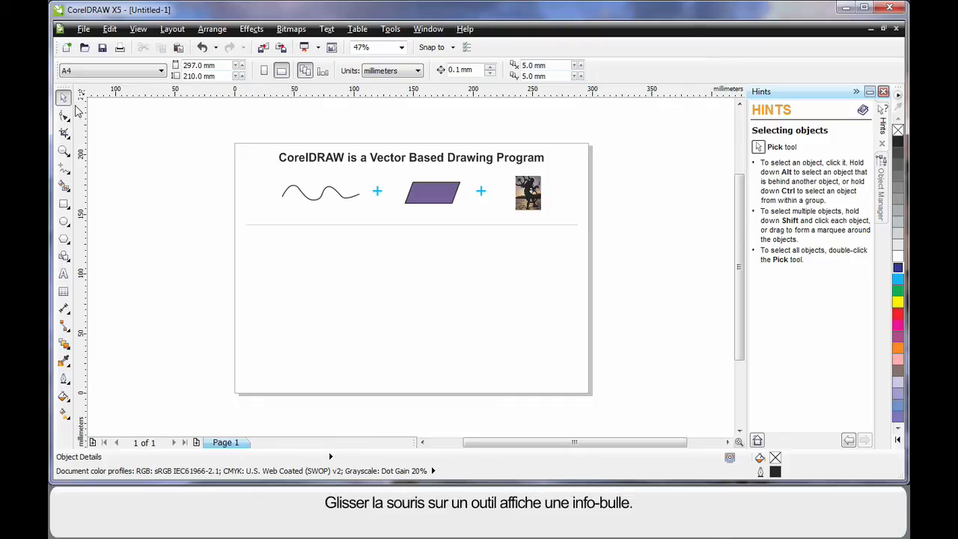
mouse_move(58, 118)
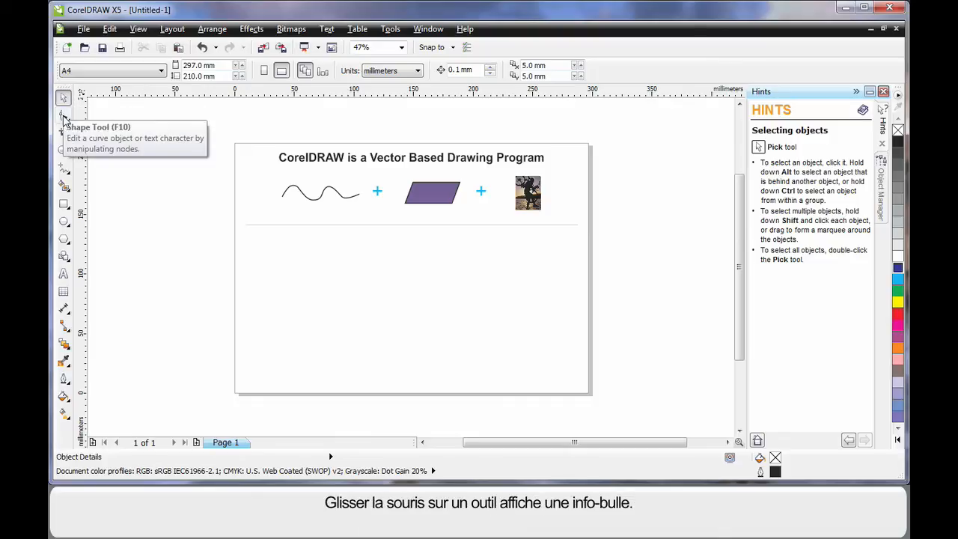
mouse_move(60, 141)
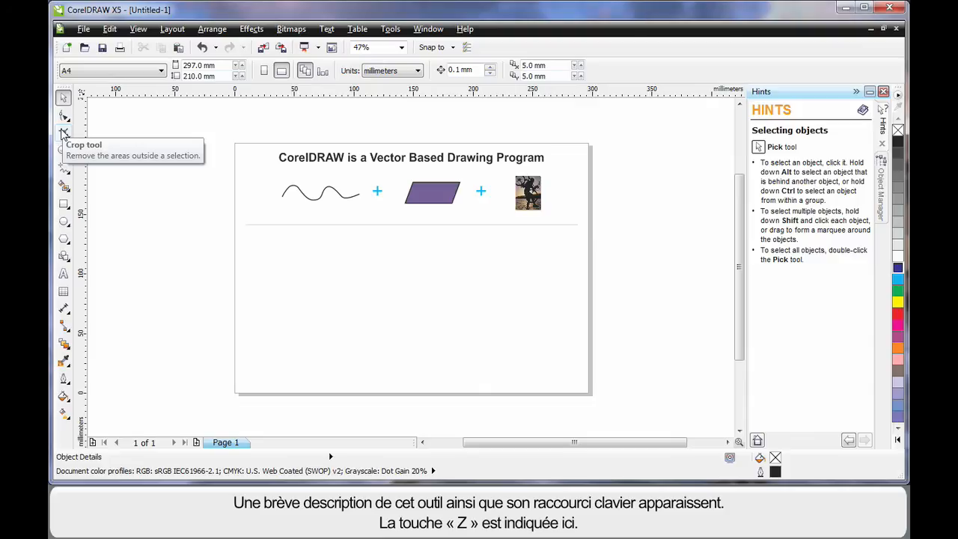
mouse_move(60, 164)
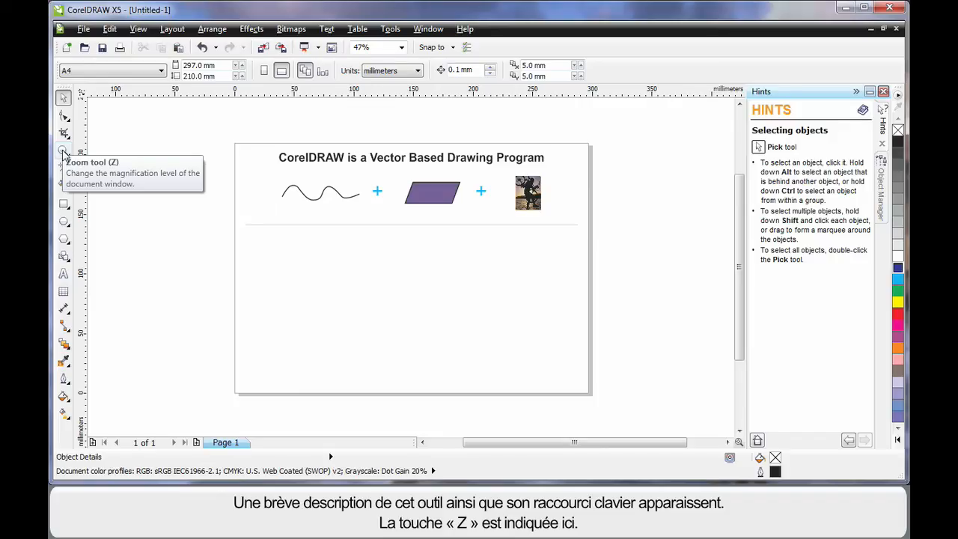
mouse_move(78, 125)
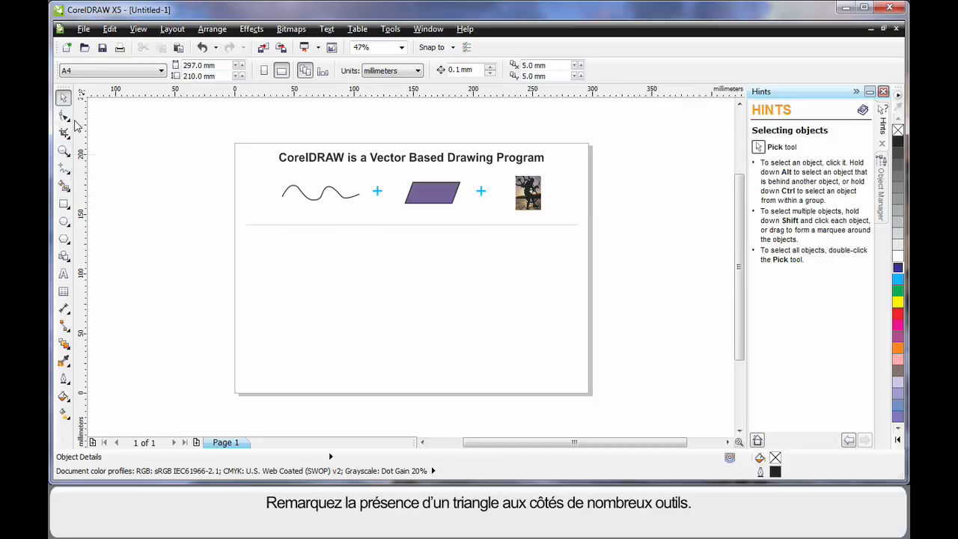
mouse_move(62, 187)
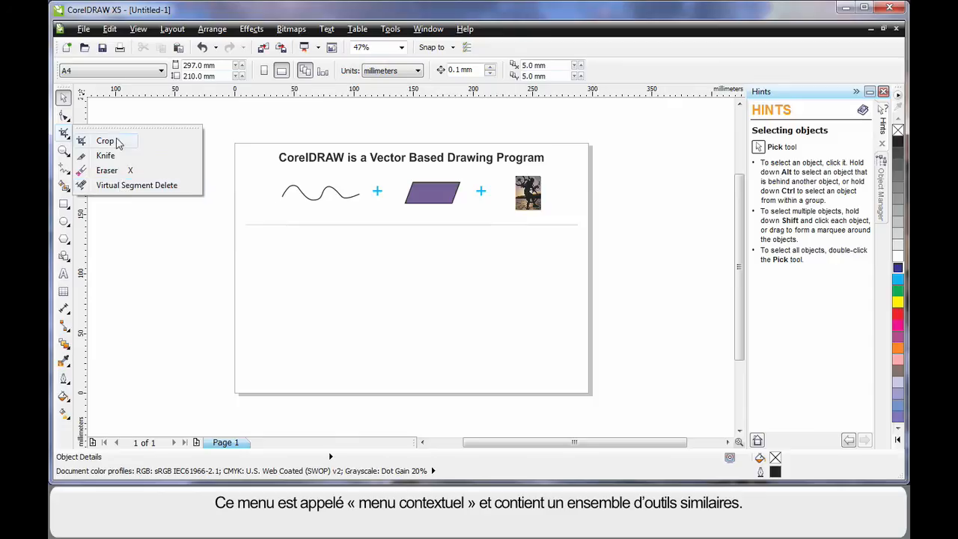
mouse_move(137, 185)
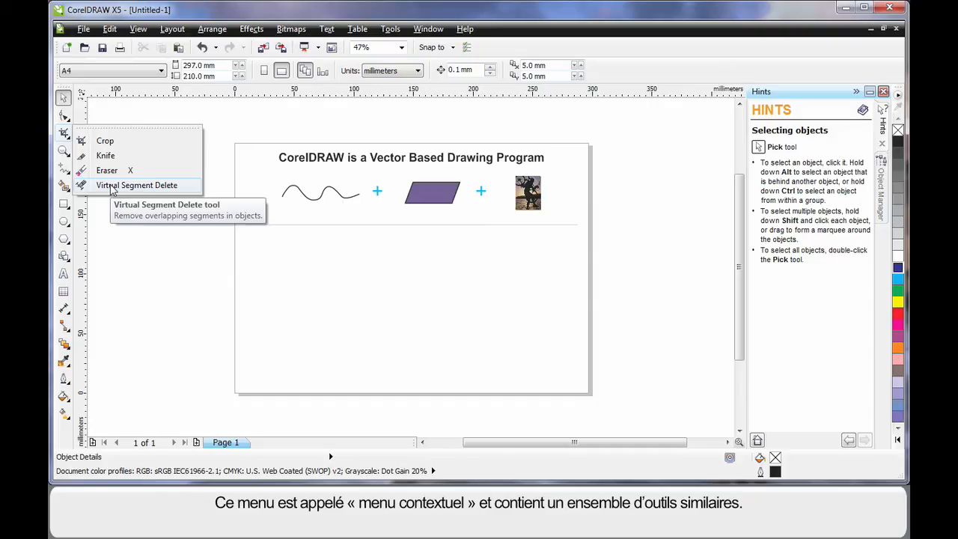
mouse_move(105, 141)
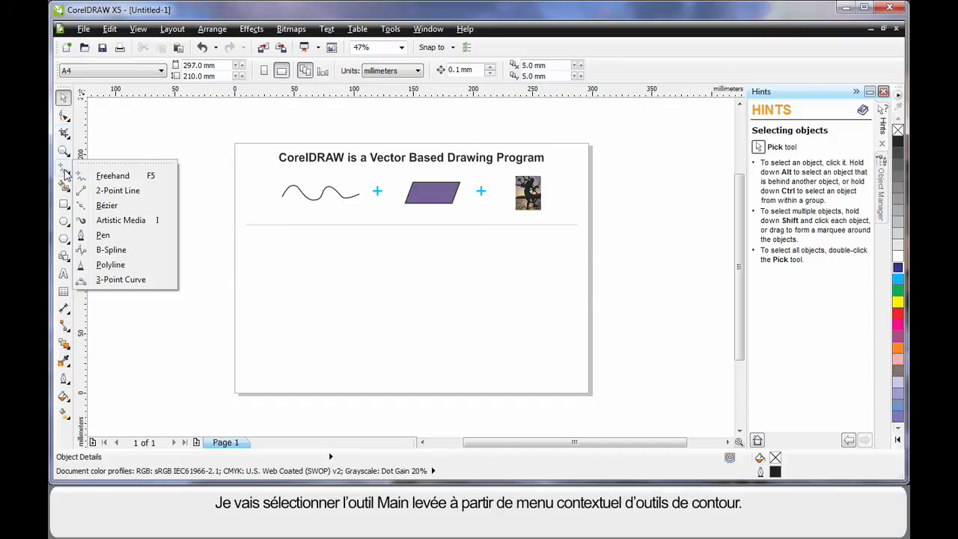
mouse_move(123, 279)
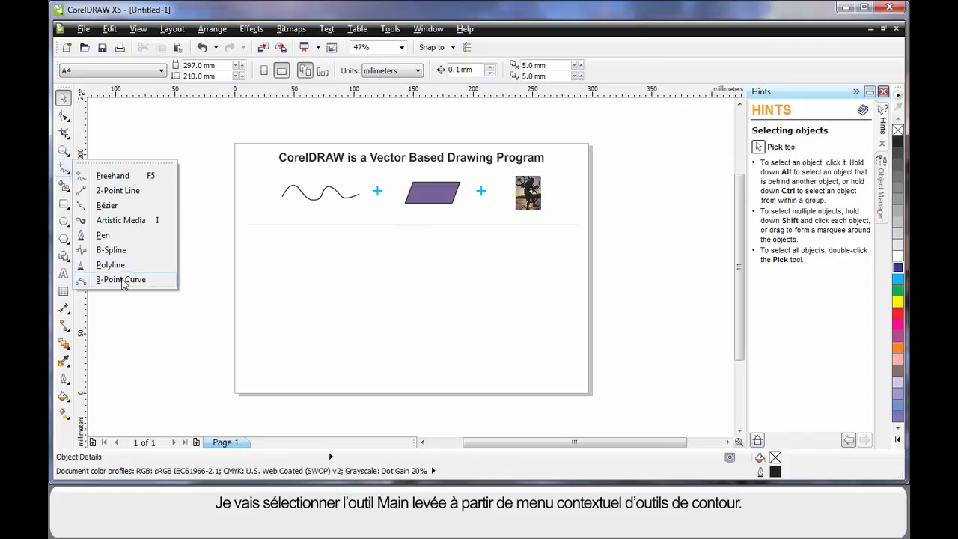
mouse_move(112, 175)
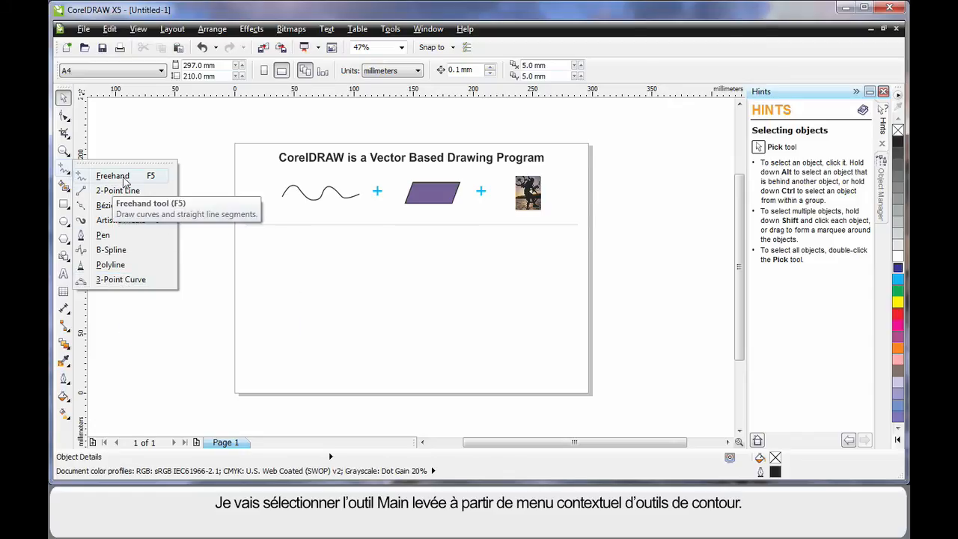
Draw a slanted straight line and a wavy 16-node freehand curve beneath it.
click(112, 175)
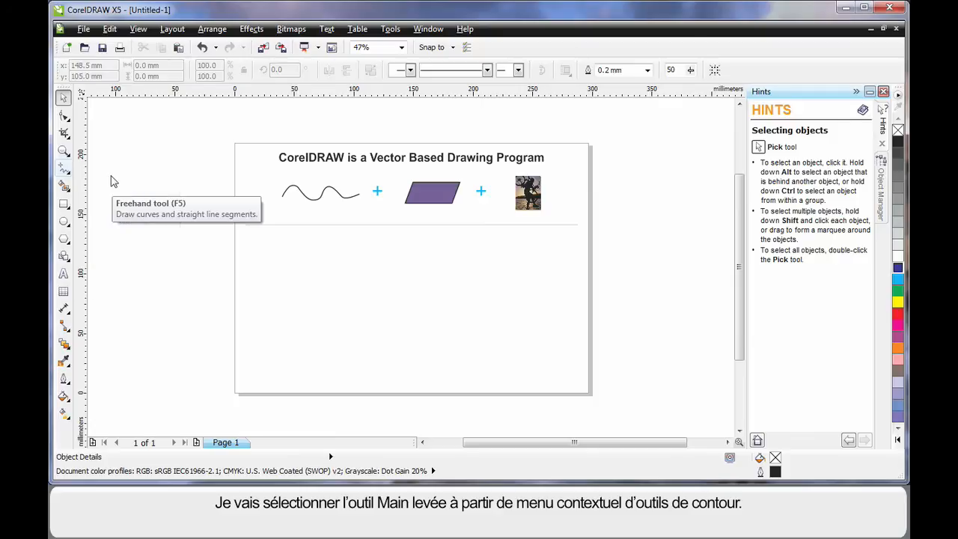
click(62, 166)
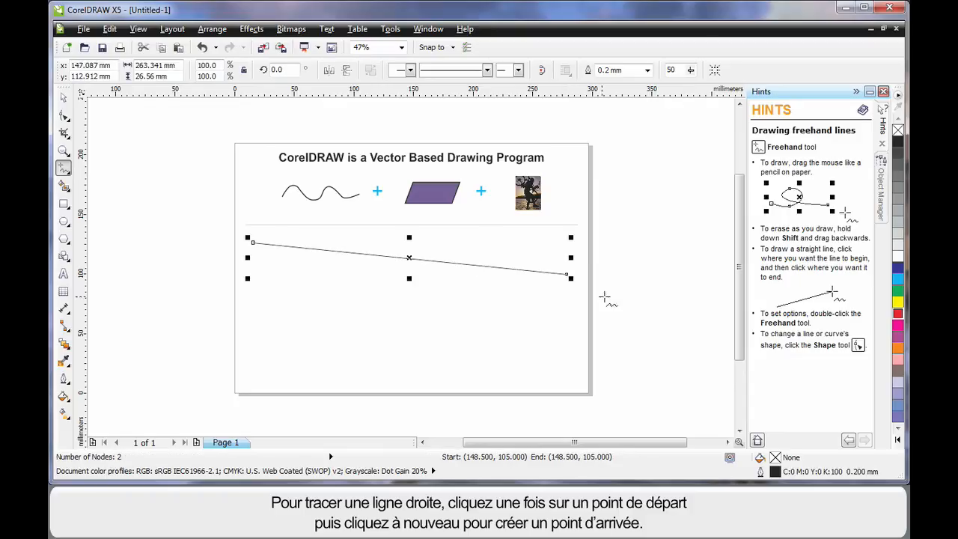
mouse_move(248, 255)
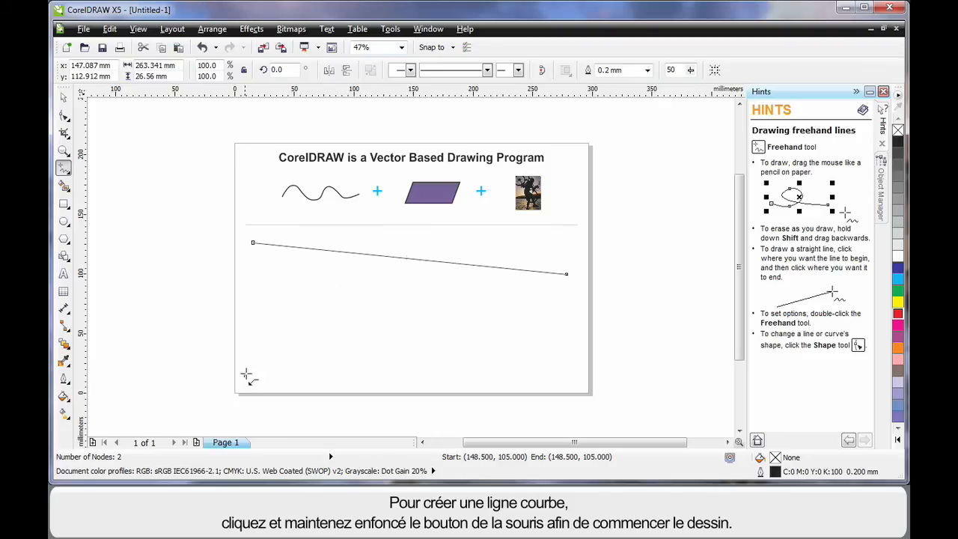
drag(246, 374, 500, 362)
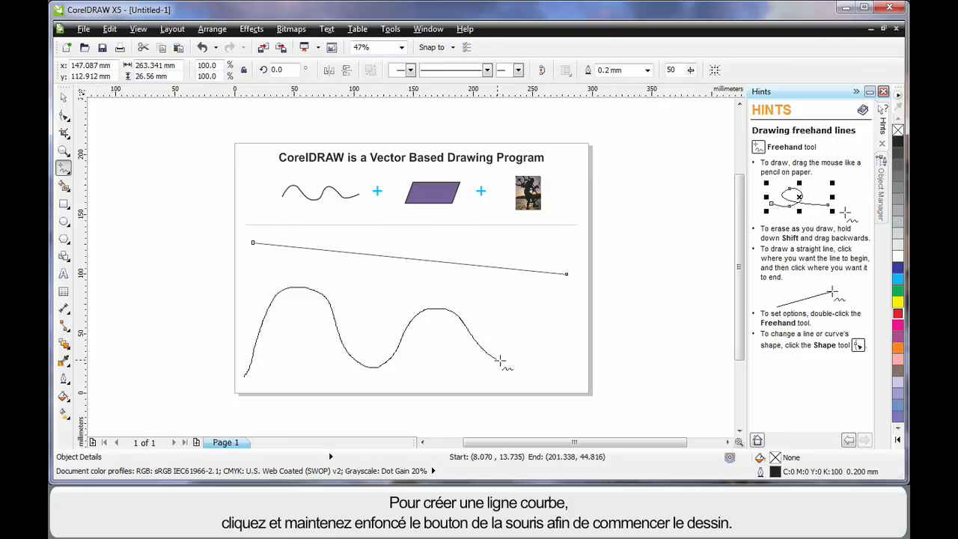
drag(498, 361, 553, 342)
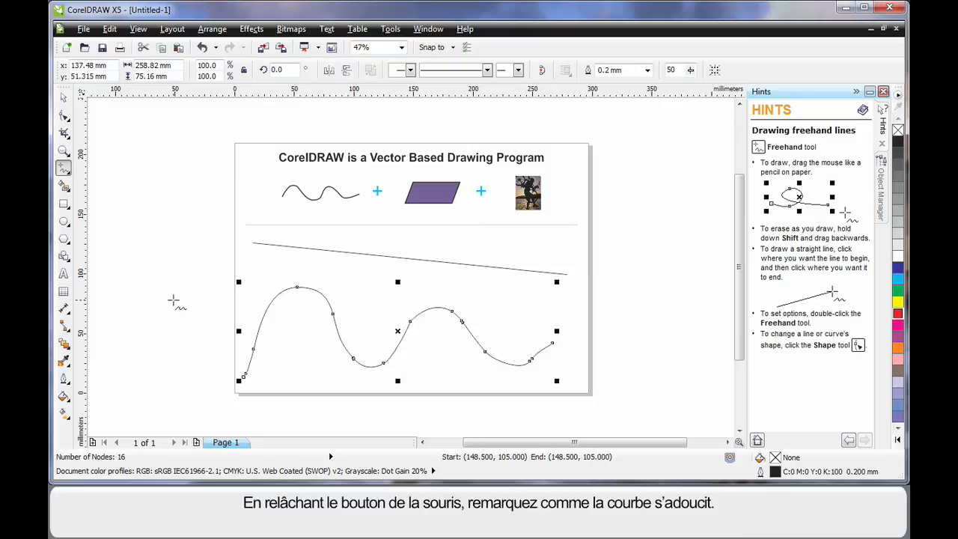
mouse_move(189, 297)
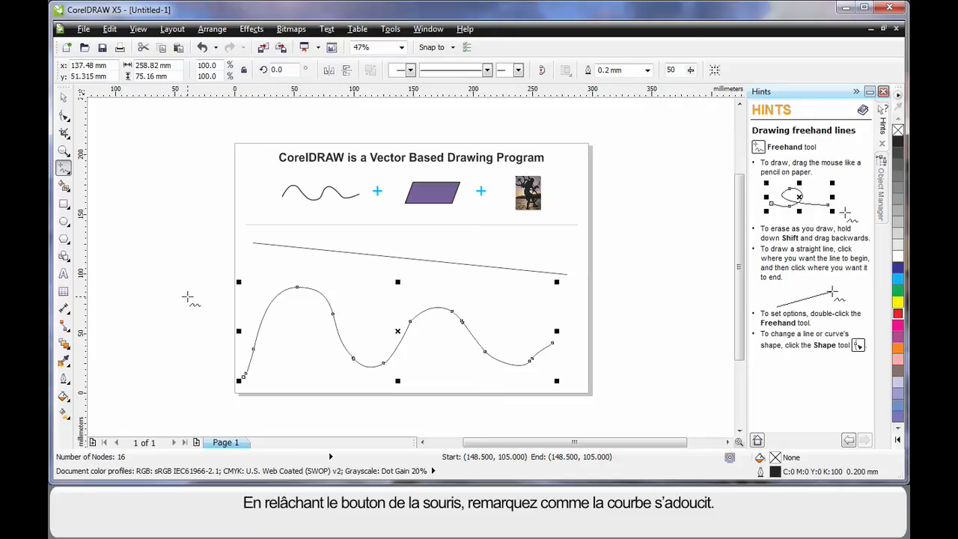
mouse_move(670, 69)
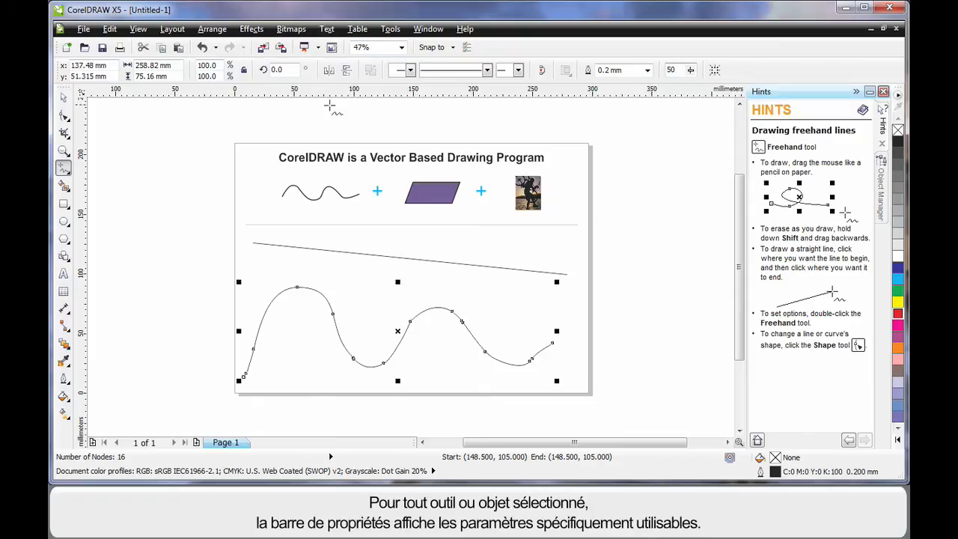
mouse_move(60, 363)
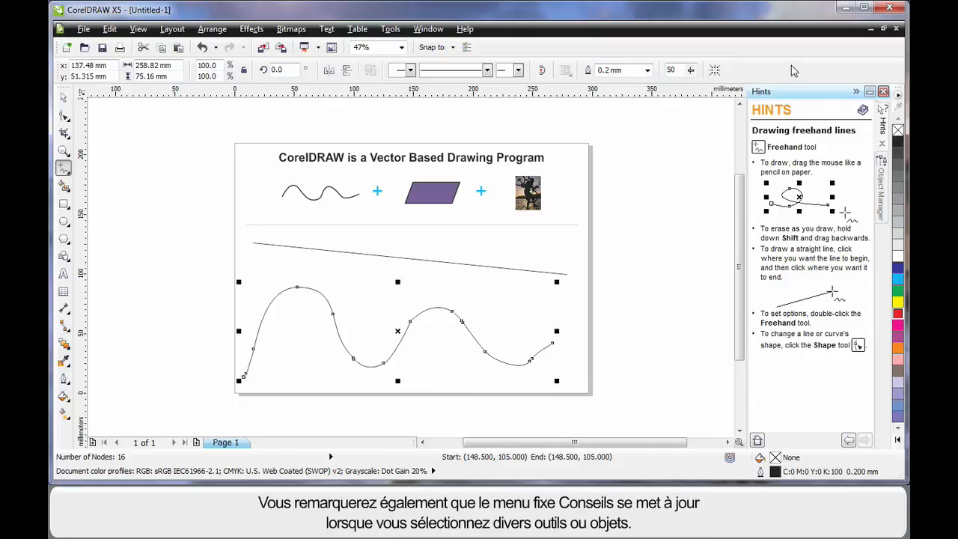
mouse_move(808, 358)
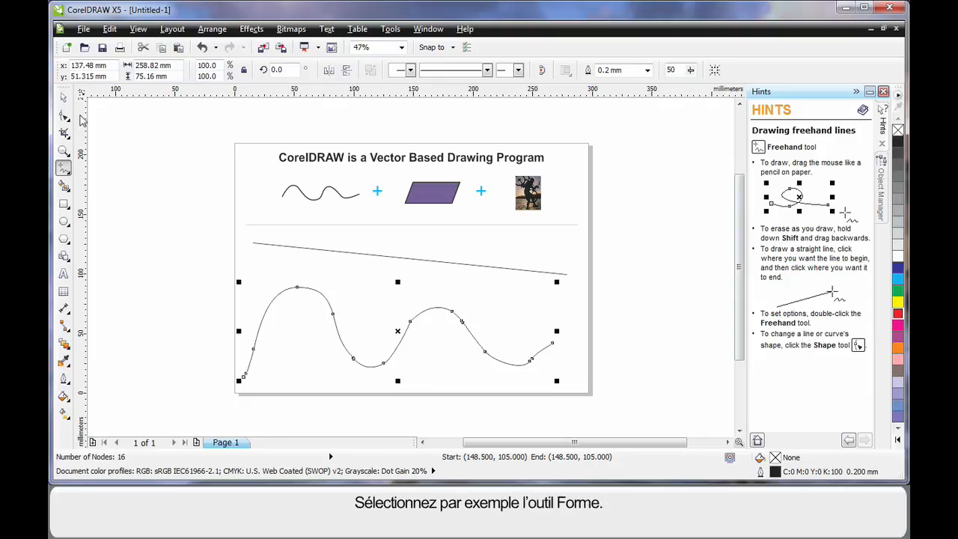
Reshape the wavy curve with the Shape tool, raising its two peaks toward the line.
click(63, 118)
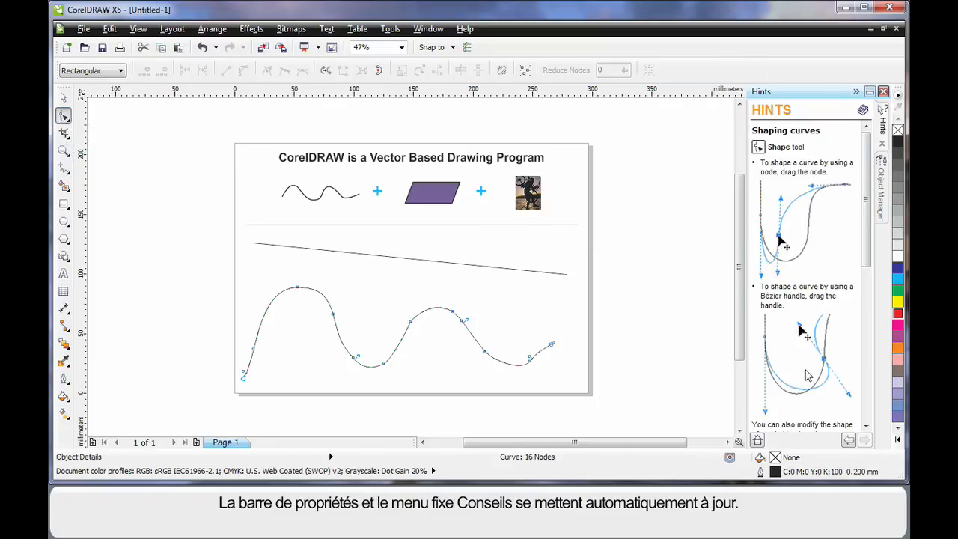
mouse_move(617, 318)
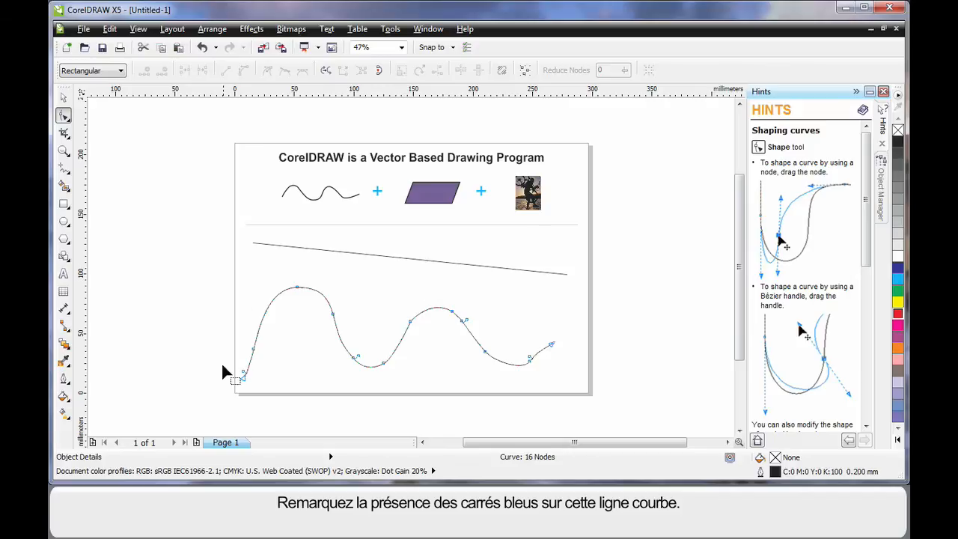
mouse_move(382, 384)
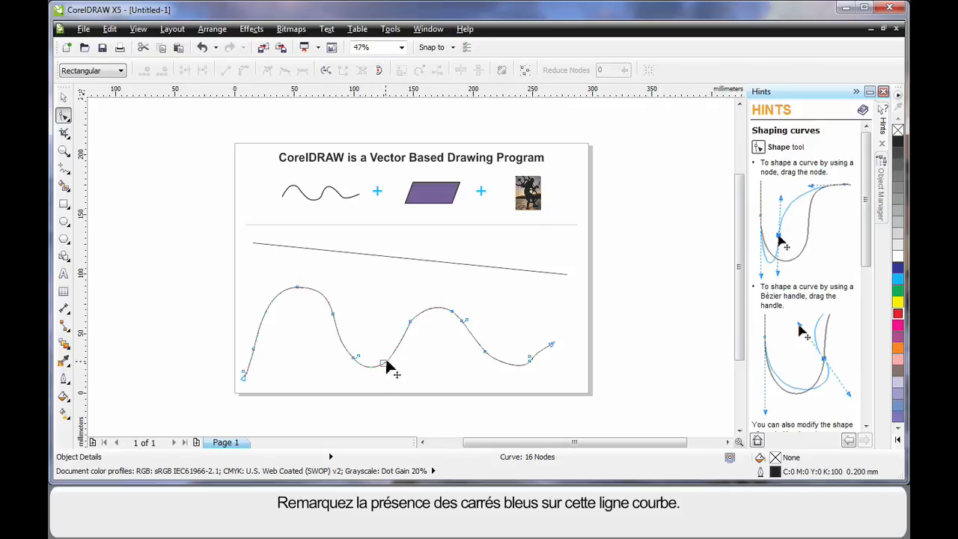
mouse_move(572, 356)
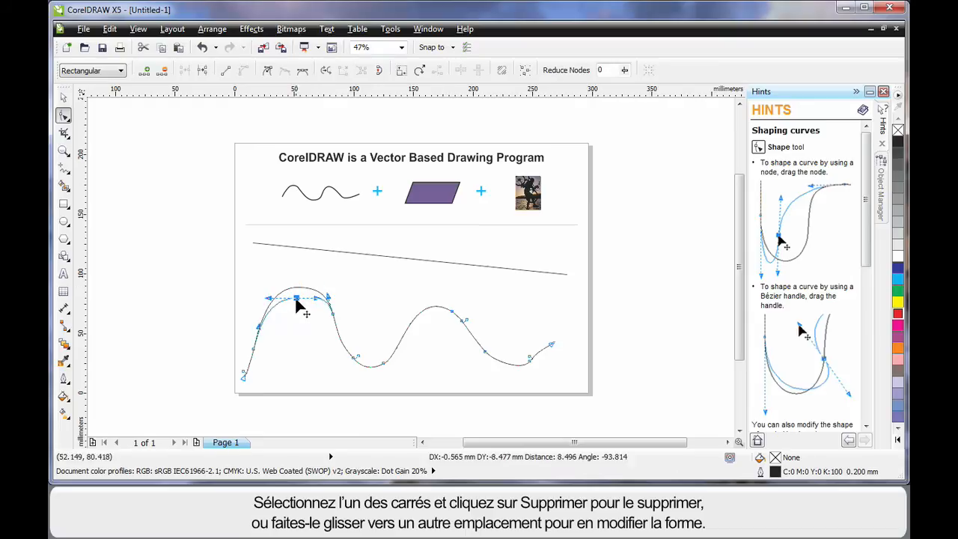
drag(298, 295, 262, 270)
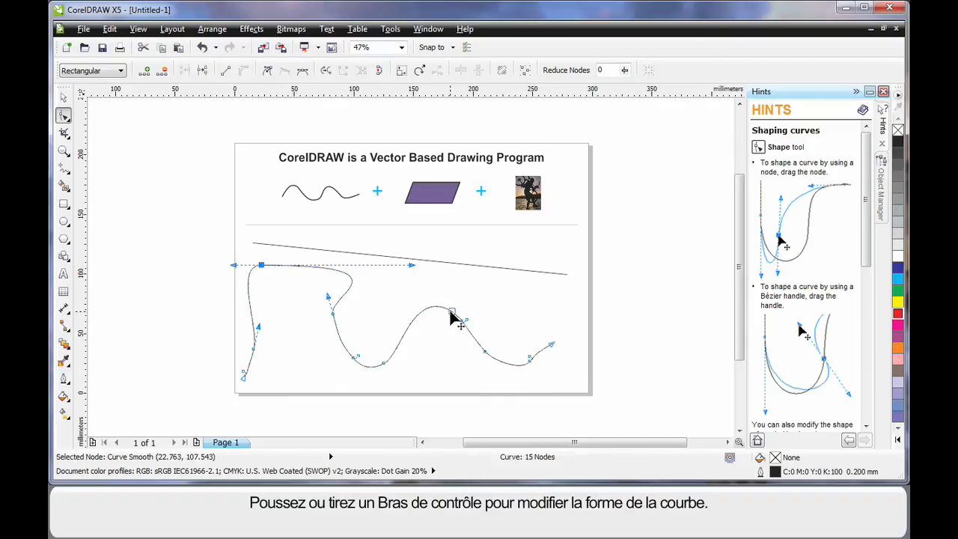
drag(453, 310, 513, 303)
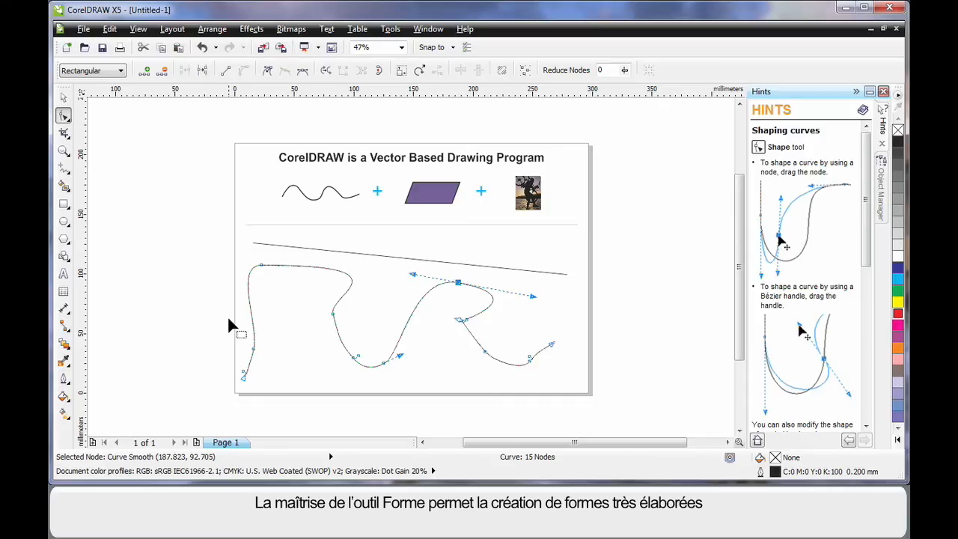
mouse_move(582, 380)
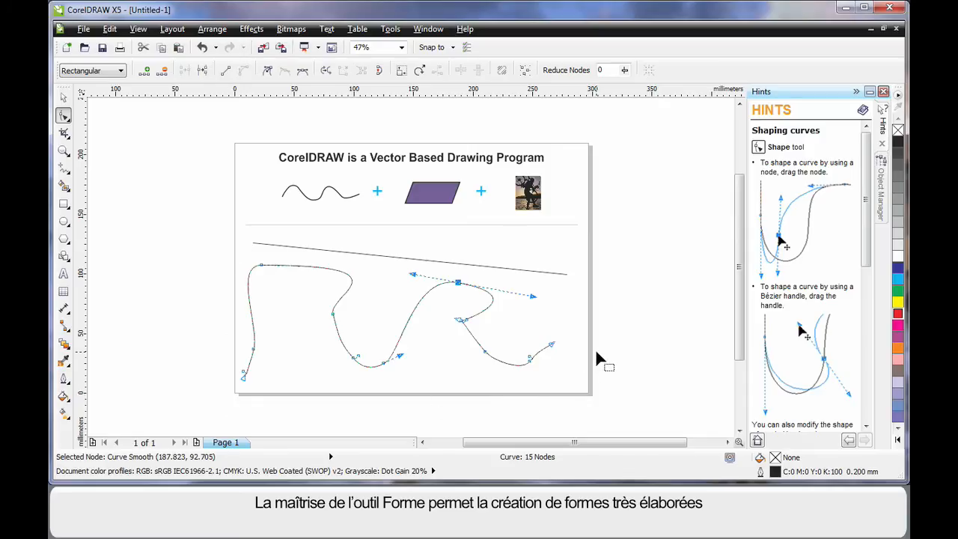
click(62, 98)
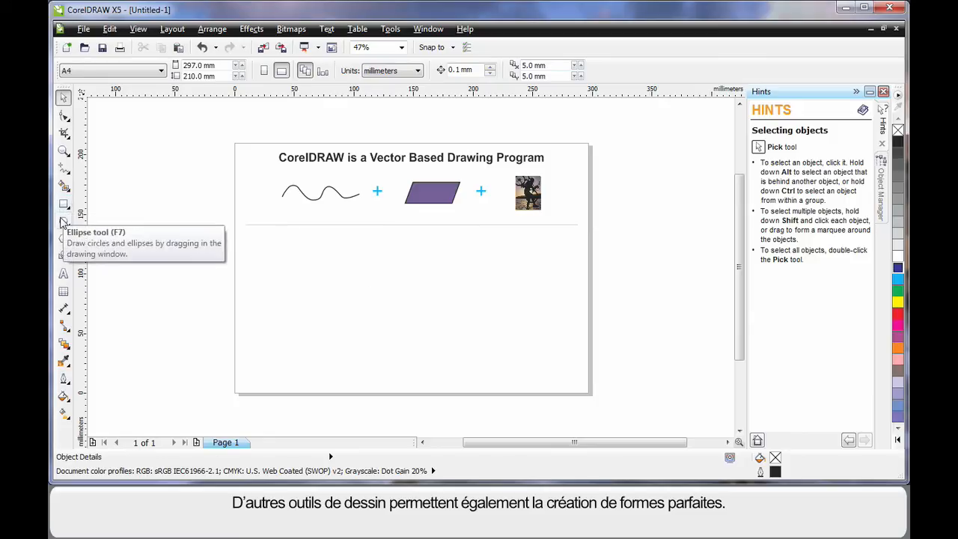
click(59, 223)
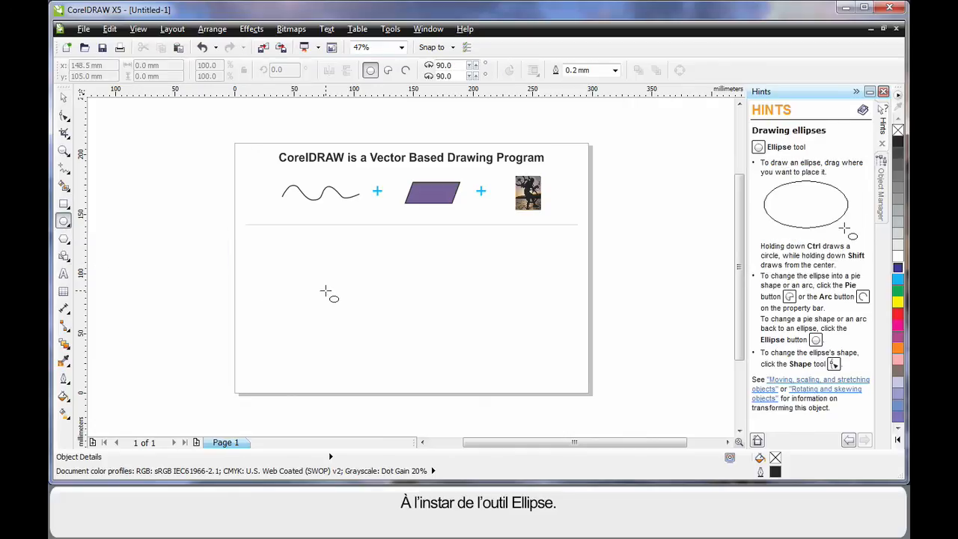
drag(326, 292, 513, 333)
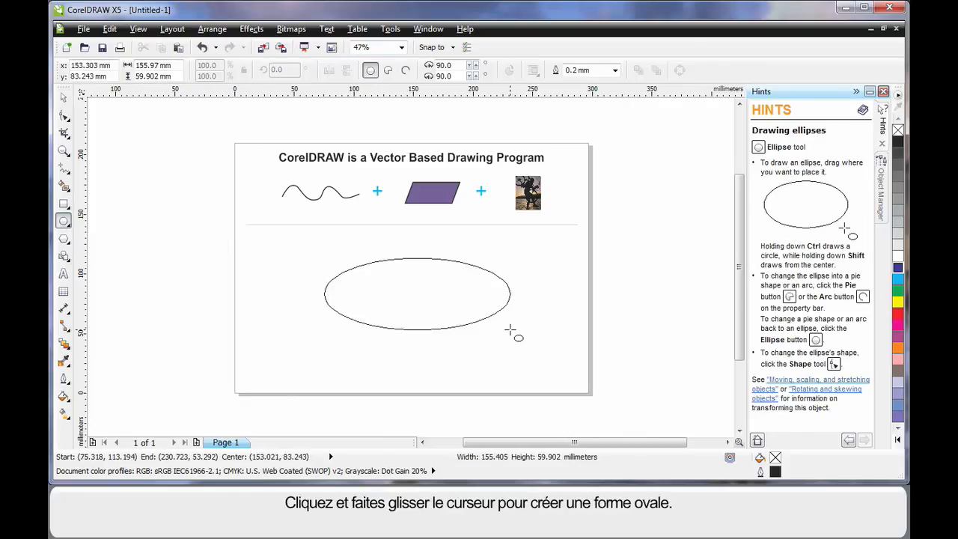
click(417, 293)
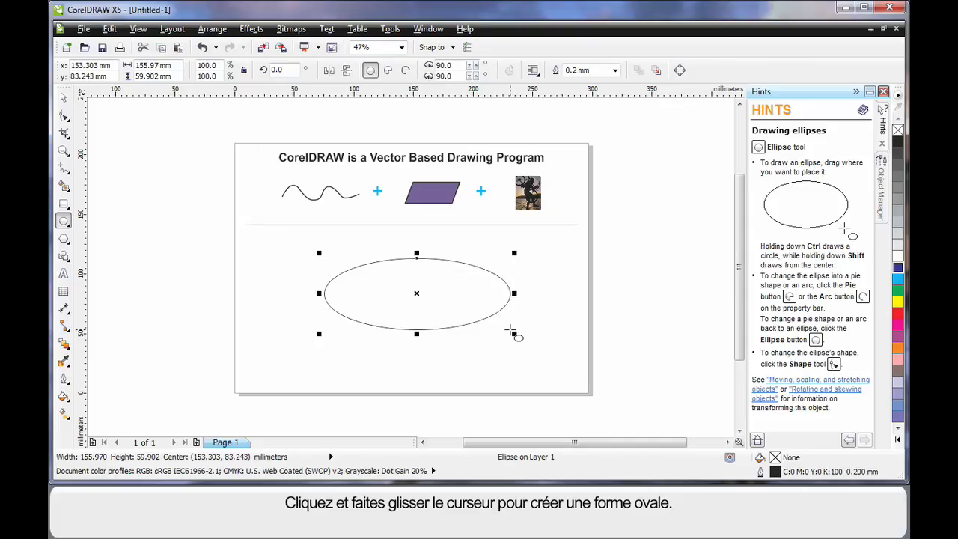
click(60, 98)
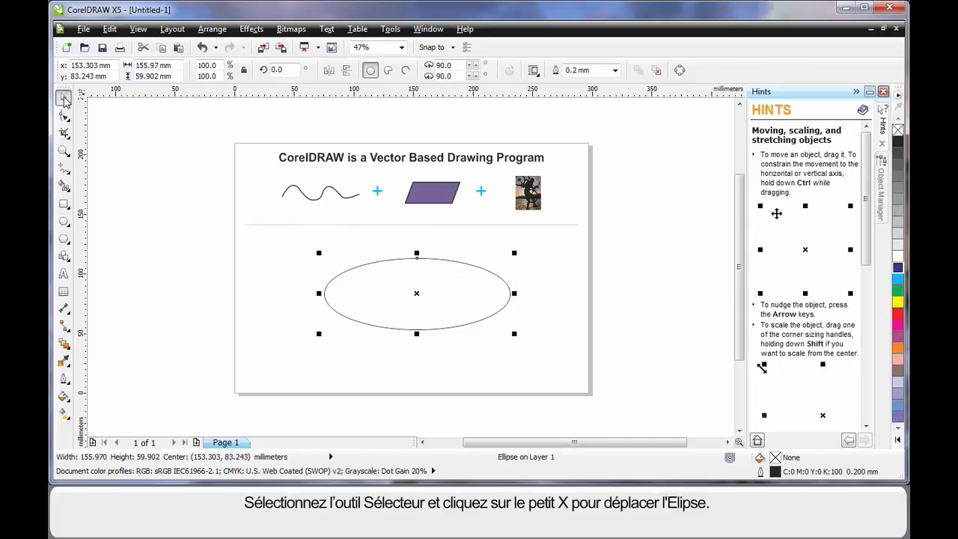
mouse_move(416, 373)
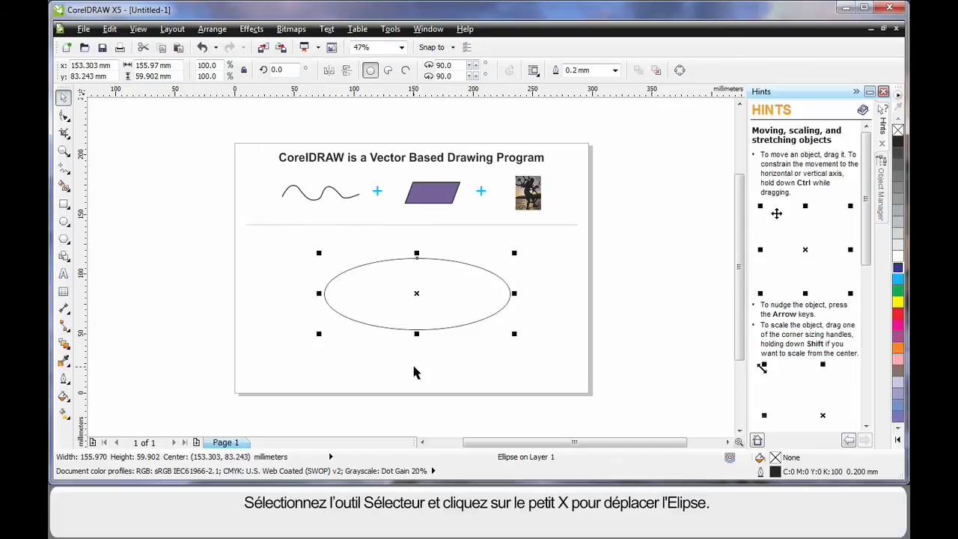
drag(416, 294, 359, 280)
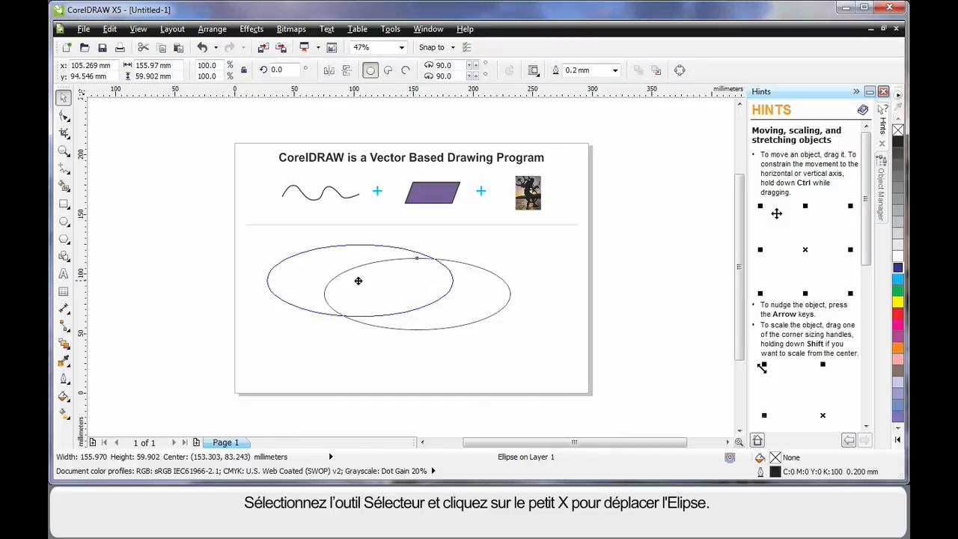
drag(359, 280, 423, 301)
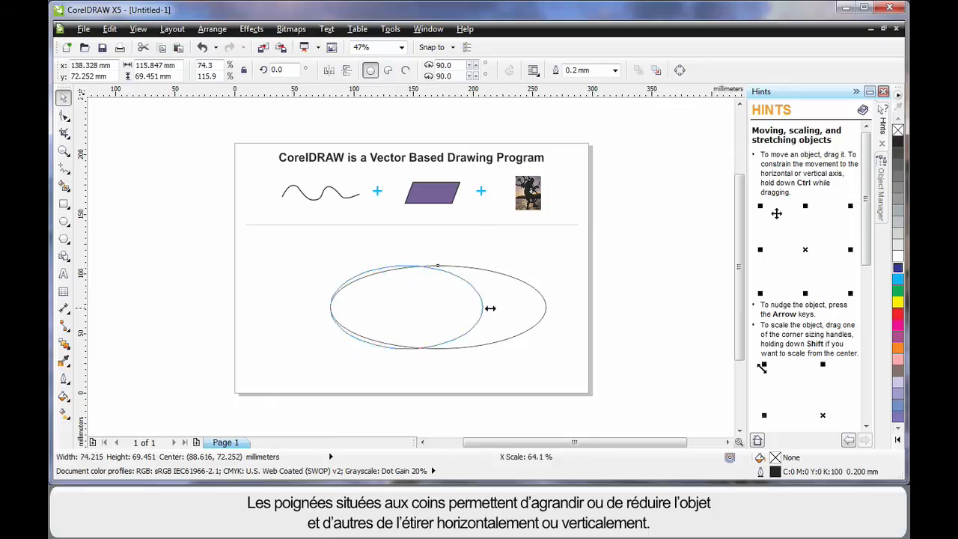
drag(490, 308, 578, 309)
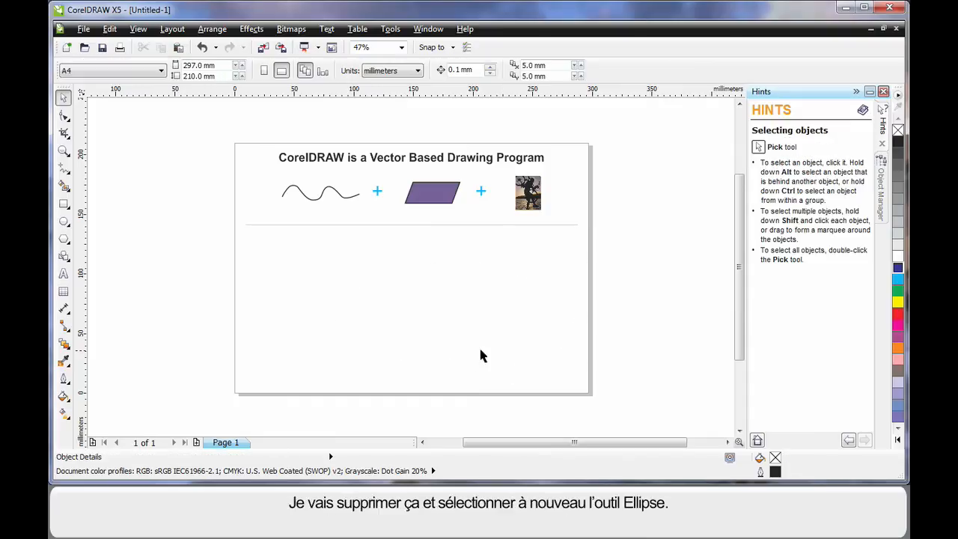
mouse_move(63, 222)
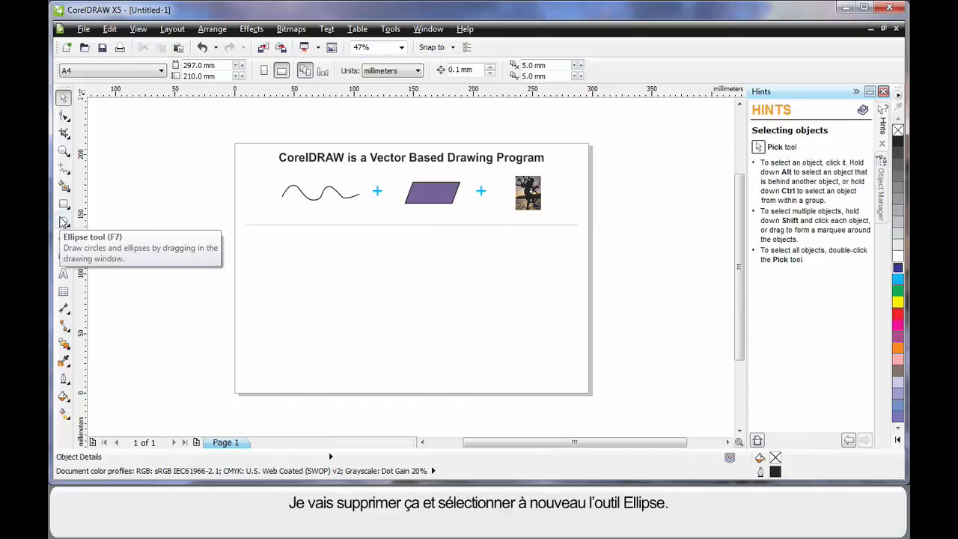
Draw a perfect circle and drag its node into an arc, then a Pac-Man pie wedge.
click(62, 223)
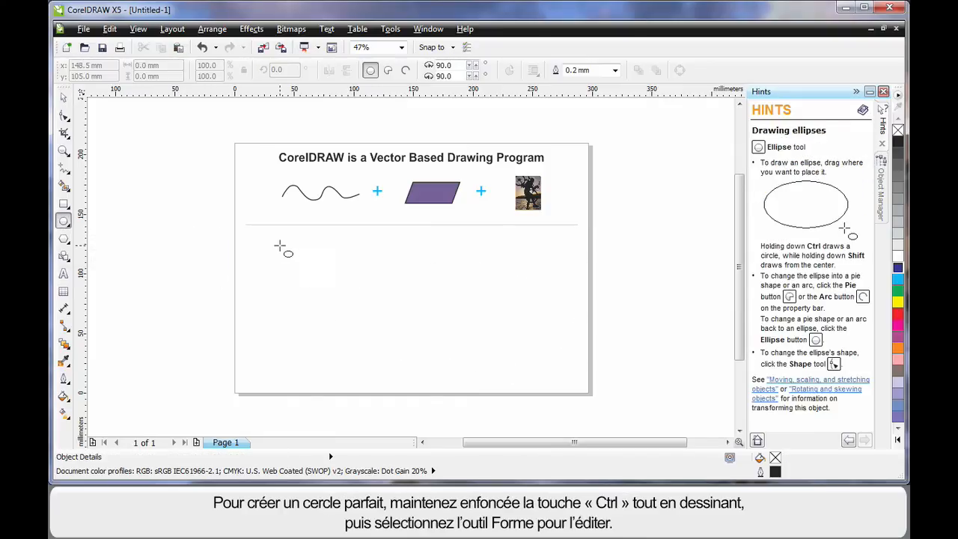
drag(281, 247, 407, 363)
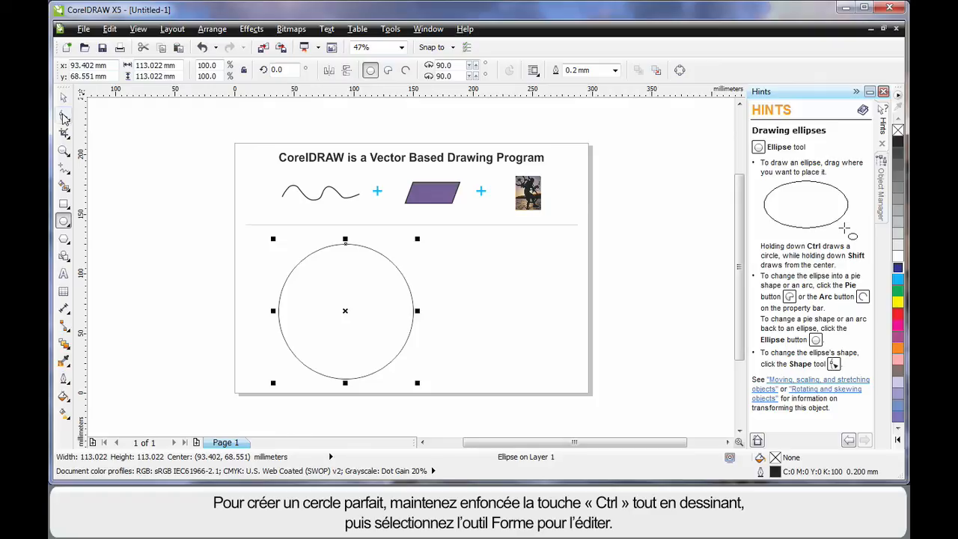
click(63, 117)
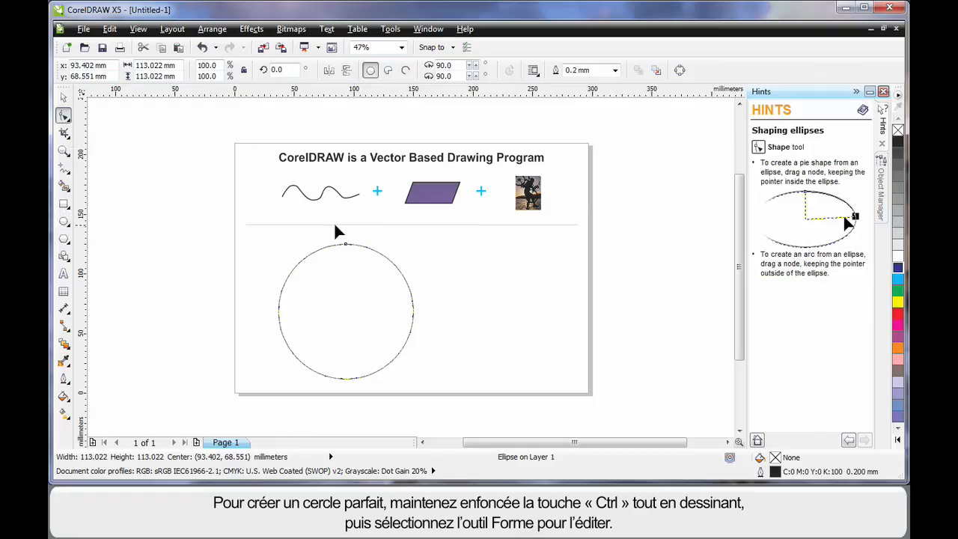
mouse_move(346, 270)
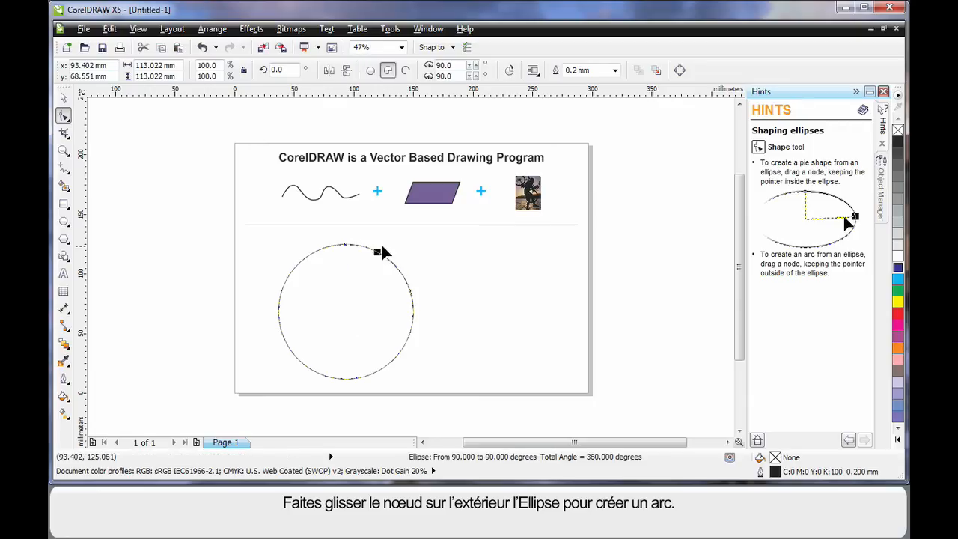
drag(378, 252, 389, 362)
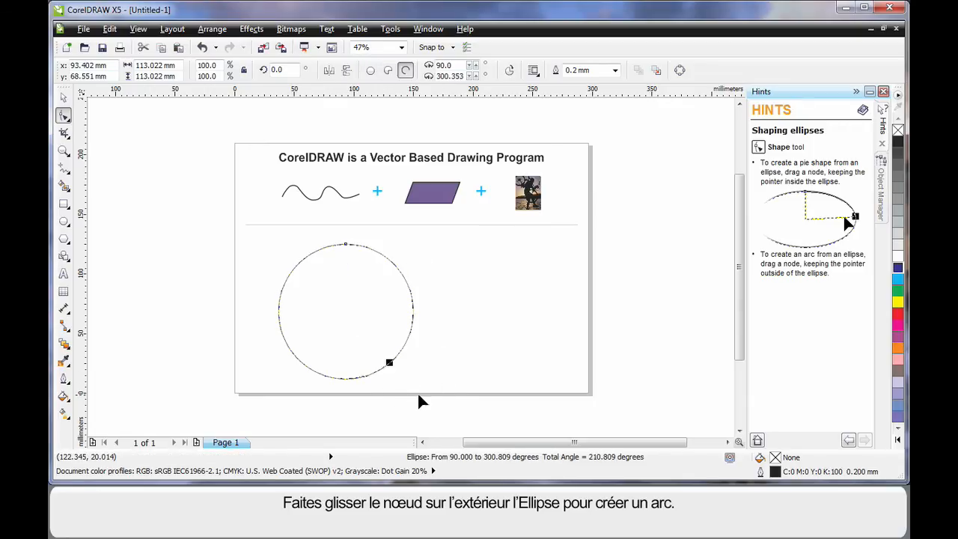
drag(389, 363, 404, 342)
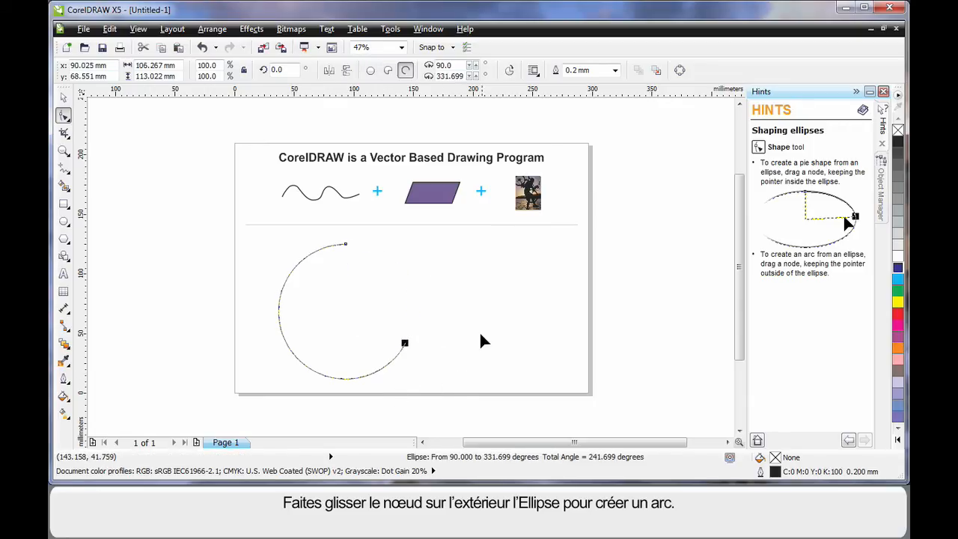
mouse_move(364, 251)
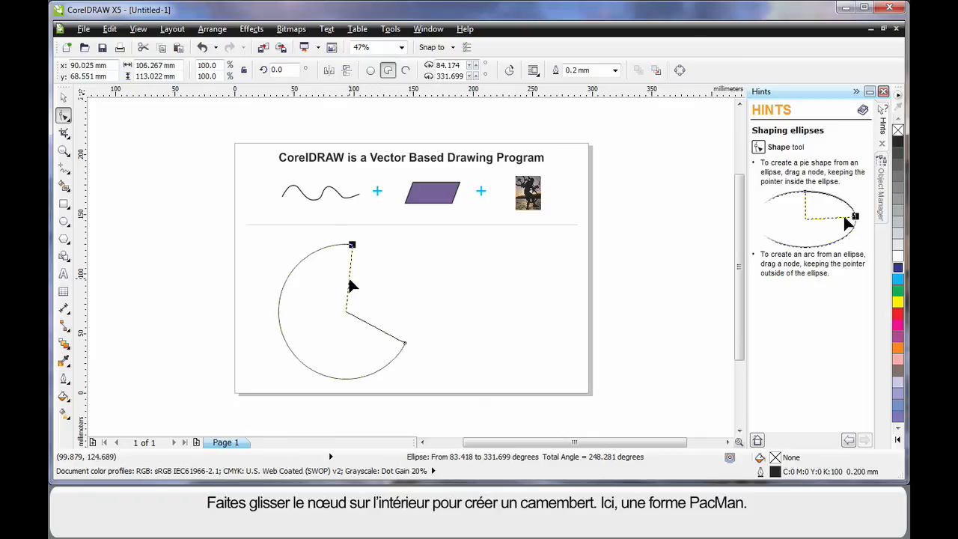
drag(352, 245, 409, 292)
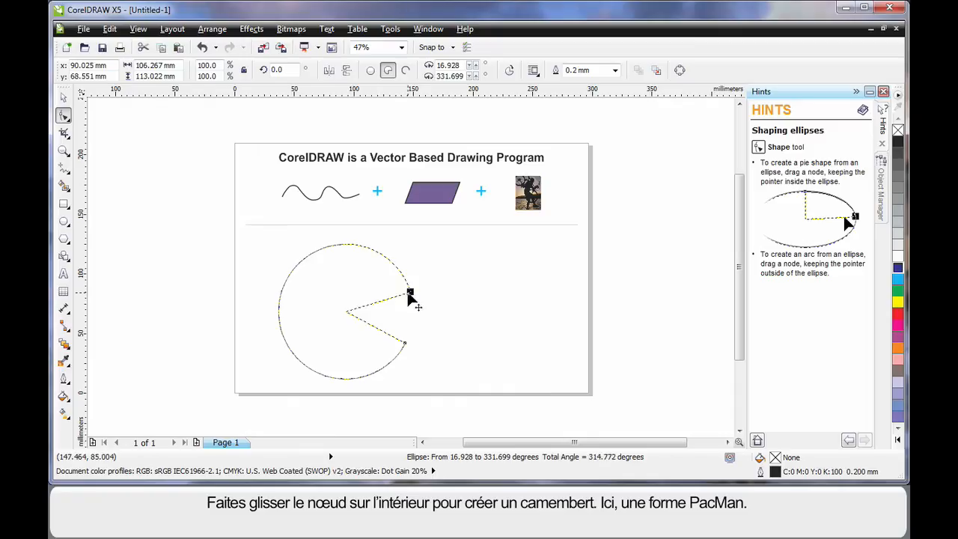
drag(409, 291, 406, 282)
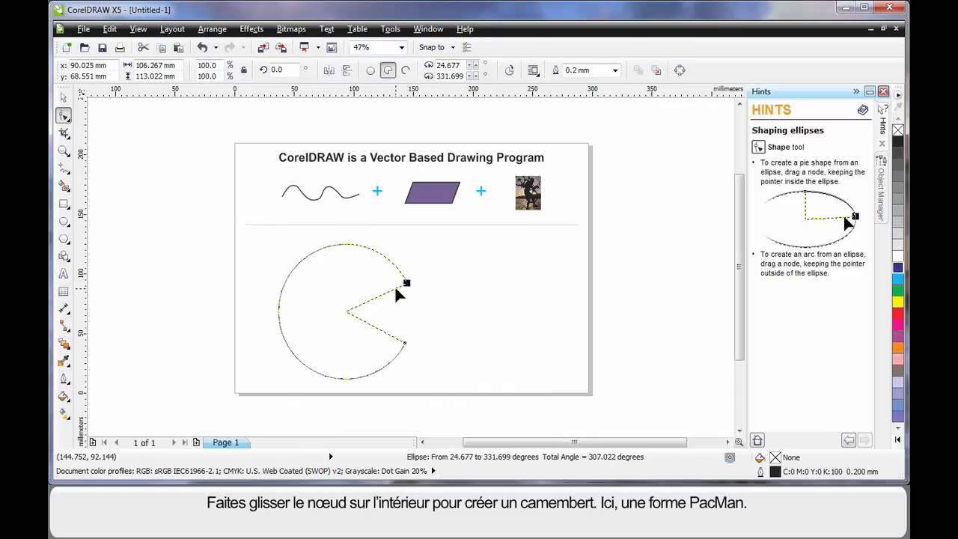
mouse_move(517, 363)
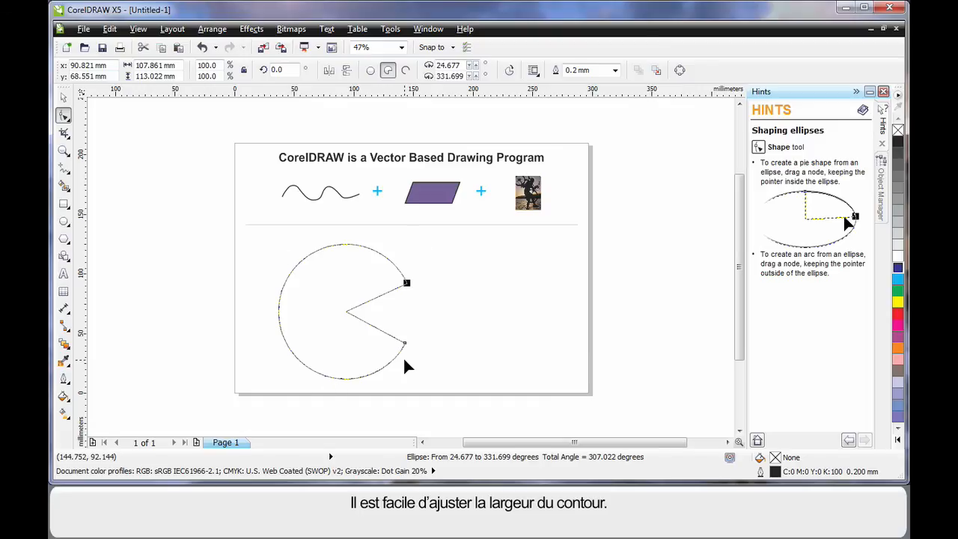
mouse_move(621, 153)
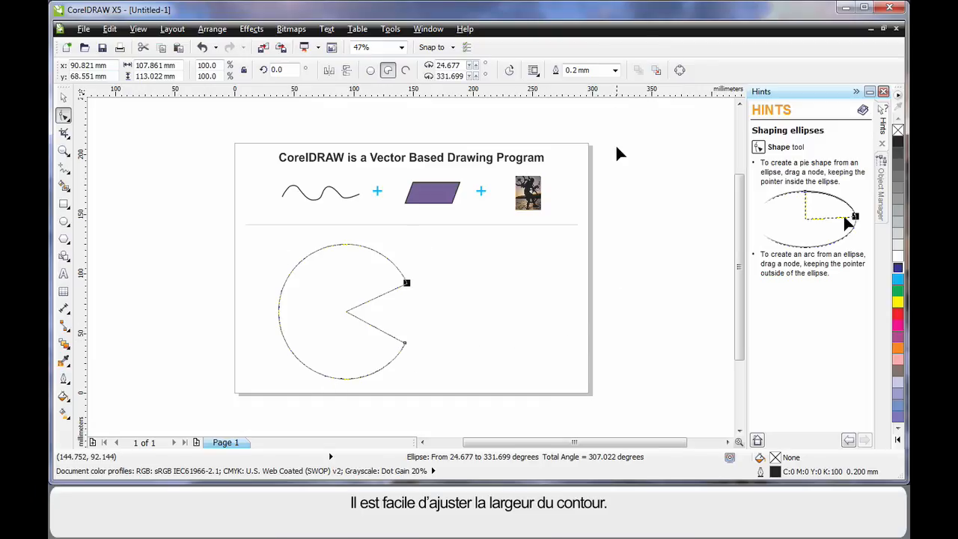
Give the Pac-Man shape a 2.5 mm outline and a cyan fill.
click(613, 69)
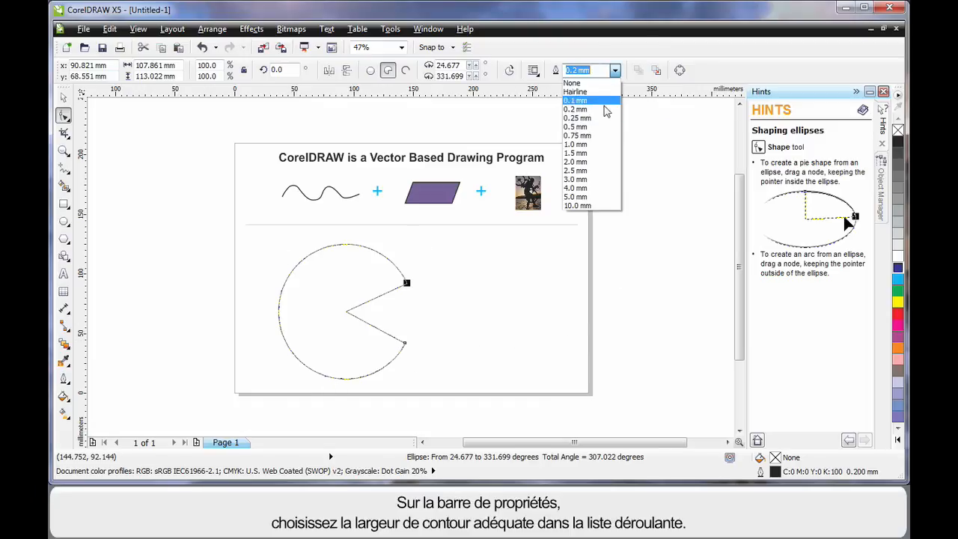
click(574, 170)
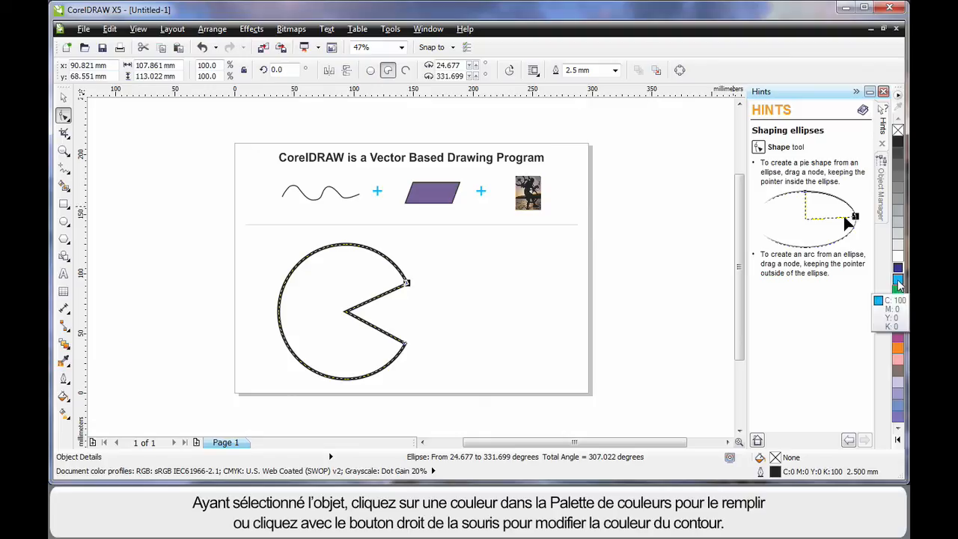
click(898, 283)
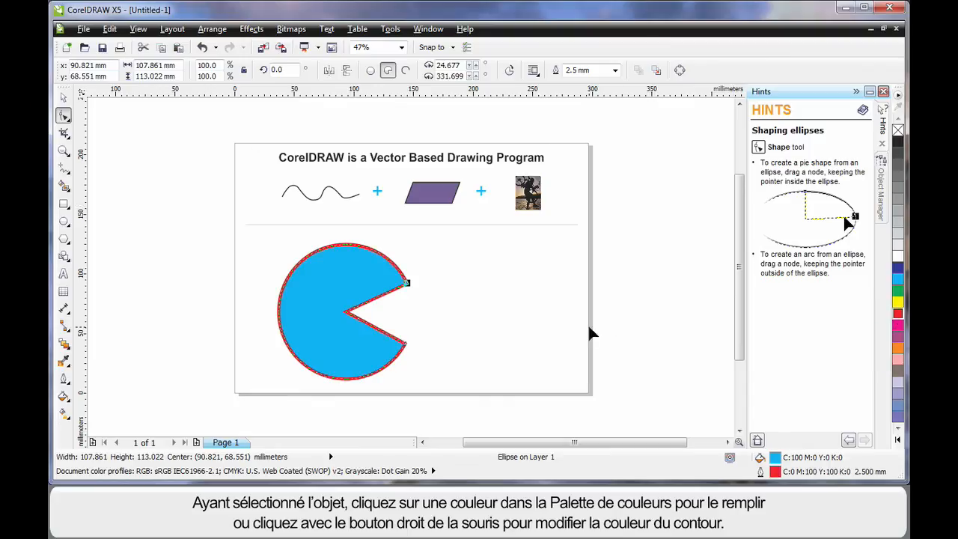
mouse_move(150, 189)
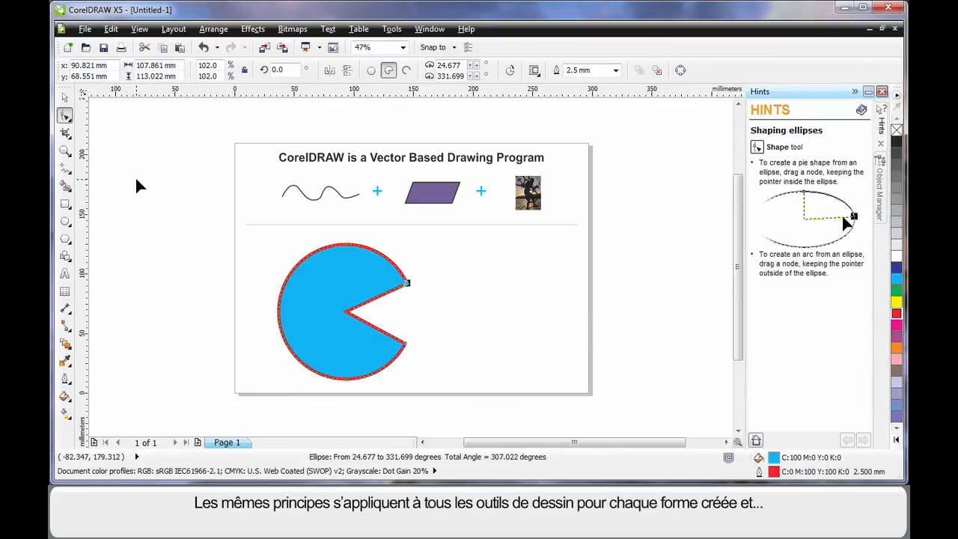
mouse_move(65, 222)
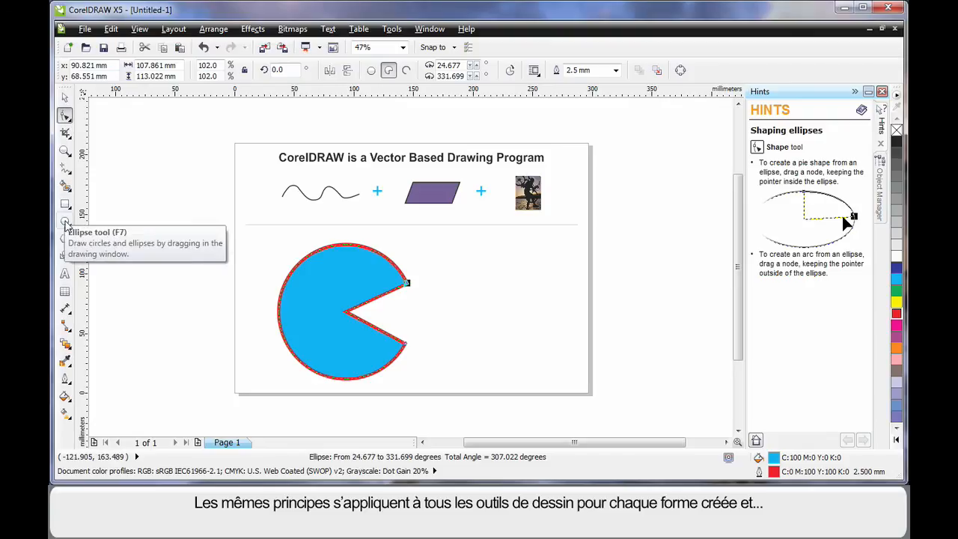
click(65, 204)
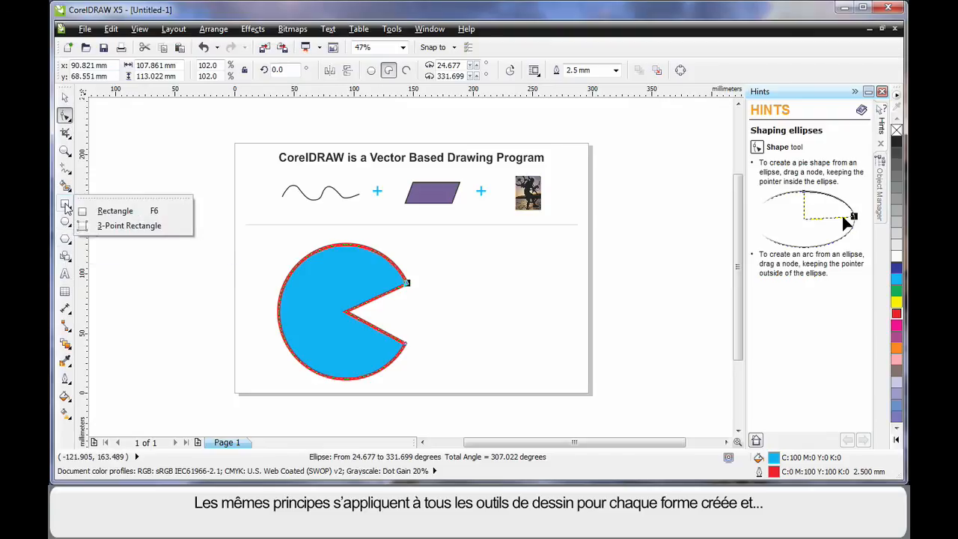
click(64, 247)
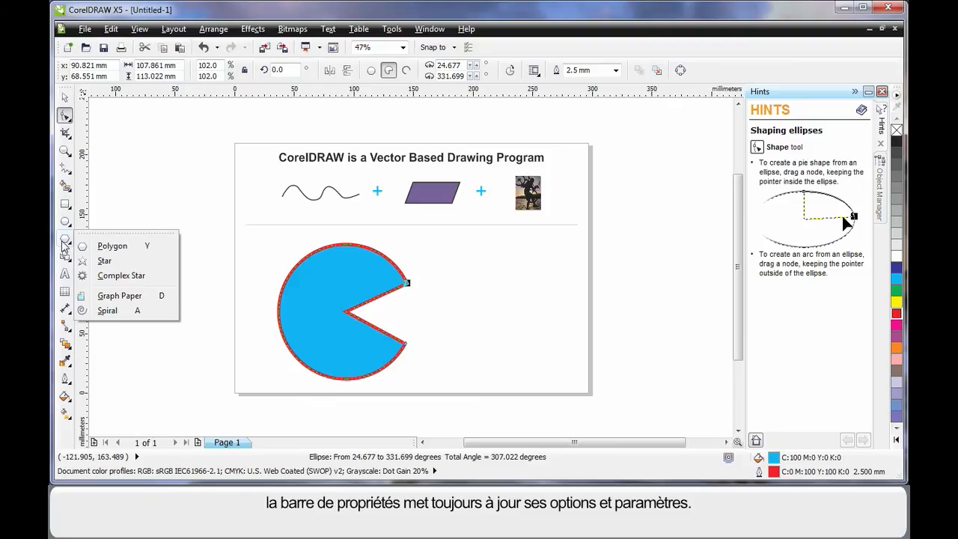